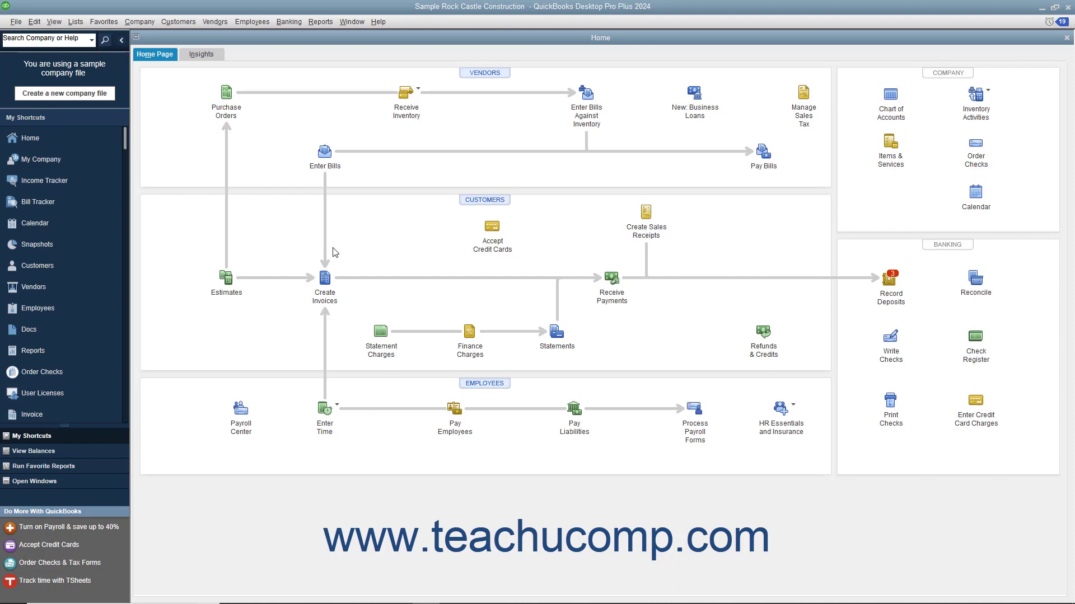
{"action": "mouse_move", "coordinate": [237, 134]}
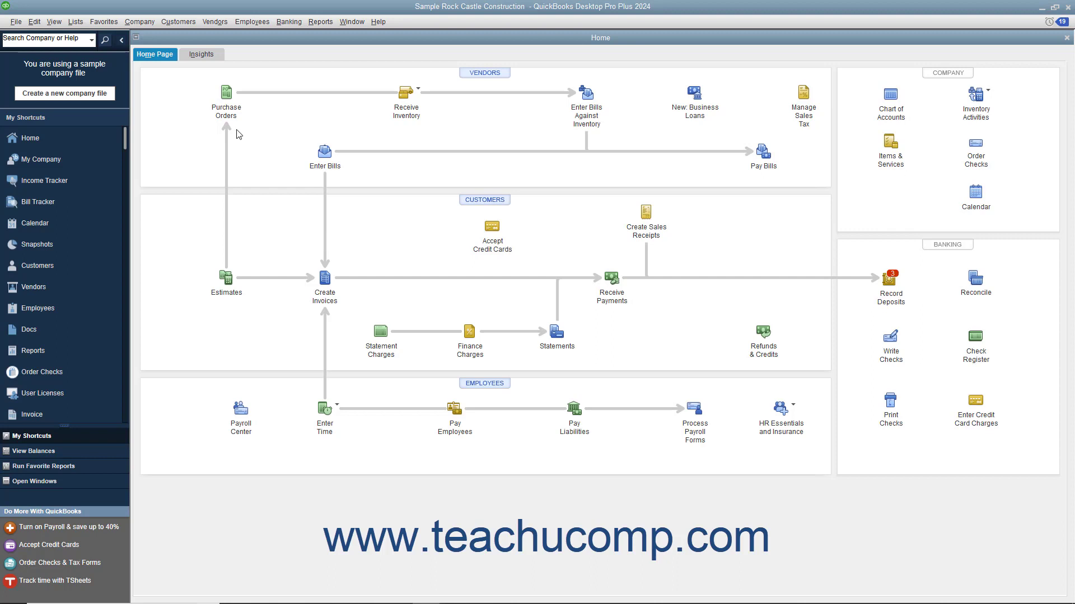
- Show the Customers menu commands from the home page
{"action": "left_click", "coordinate": [178, 21]}
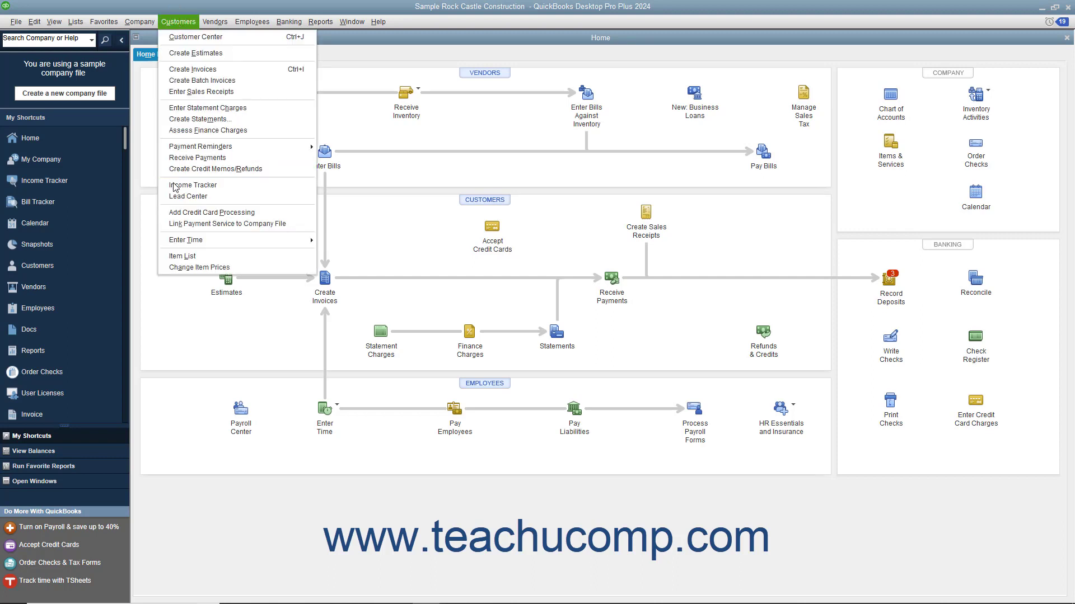
{"action": "left_click", "coordinate": [176, 200]}
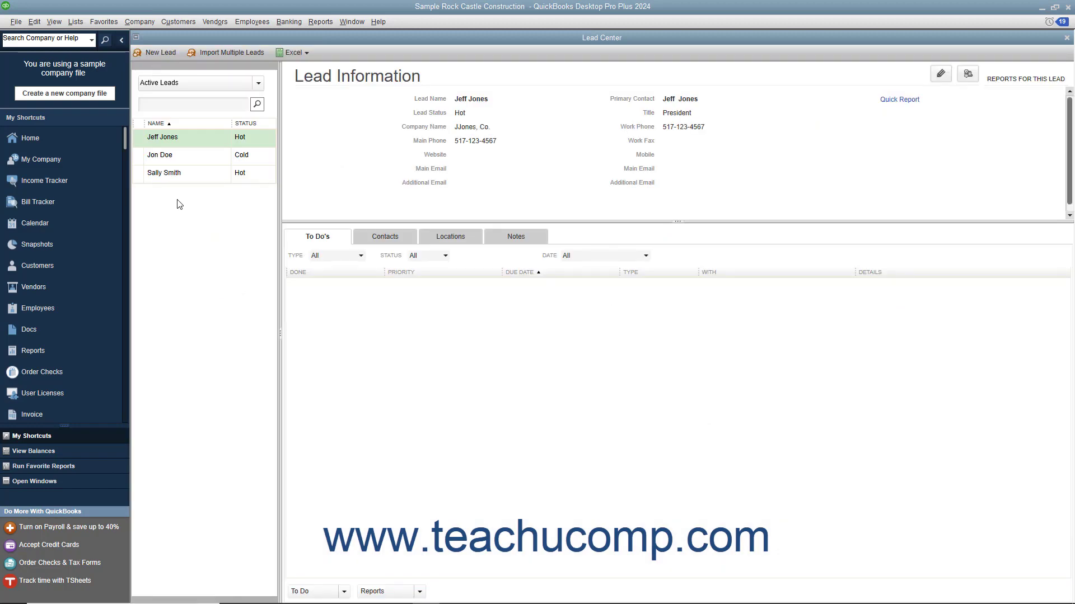
{"action": "mouse_move", "coordinate": [190, 191]}
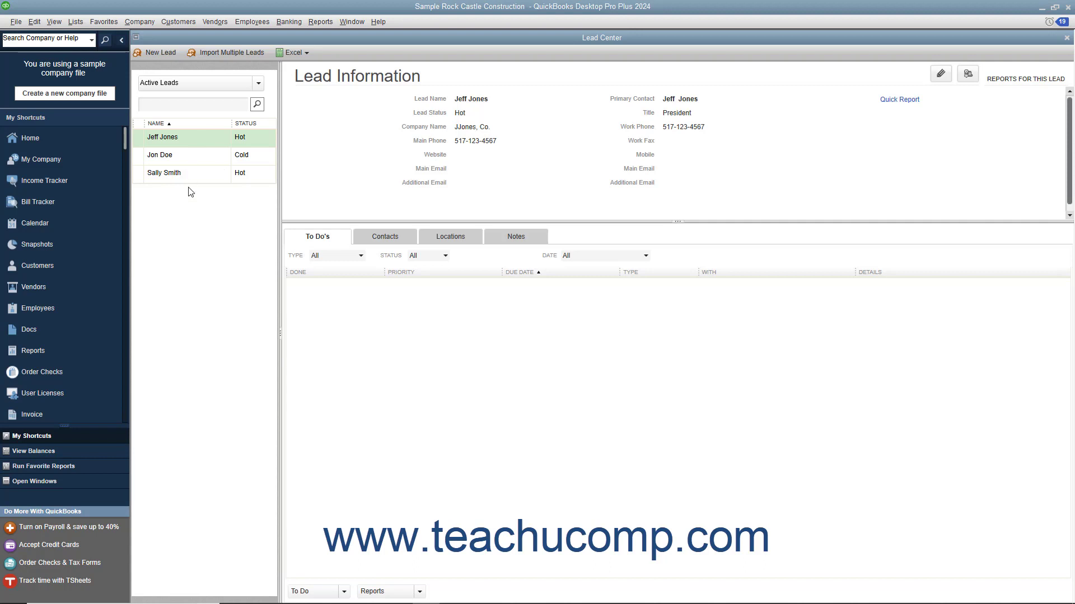
{"action": "left_click", "coordinate": [162, 137]}
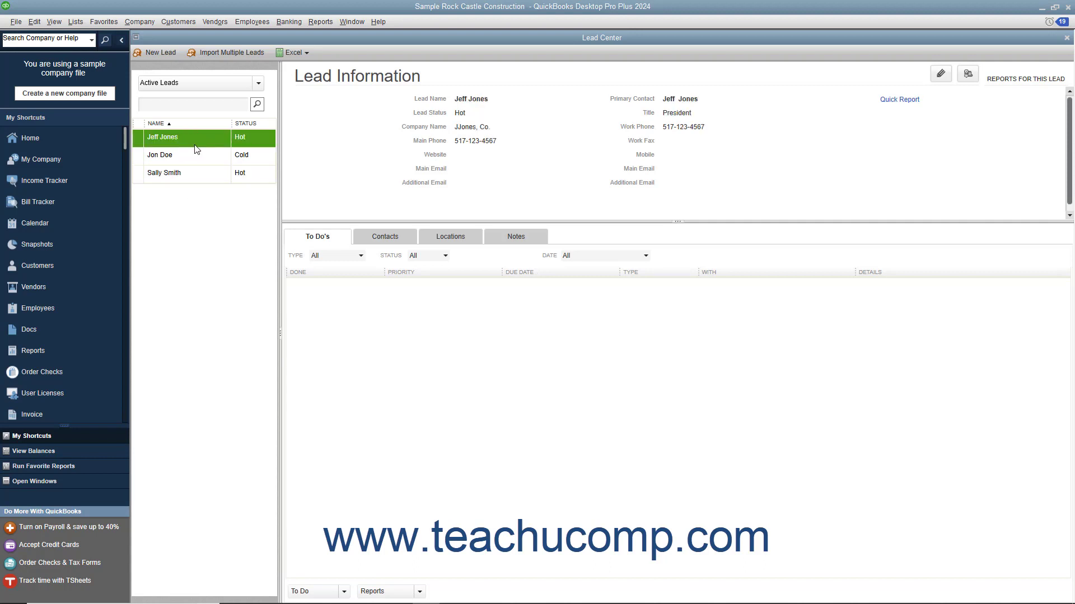
{"action": "mouse_move", "coordinate": [505, 169]}
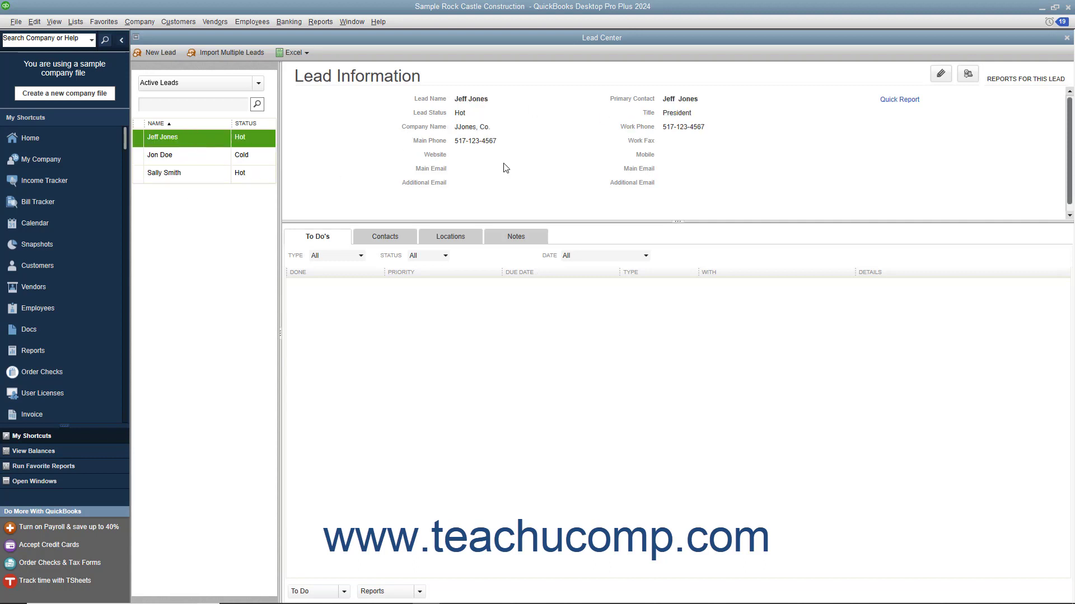
{"action": "mouse_move", "coordinate": [461, 128]}
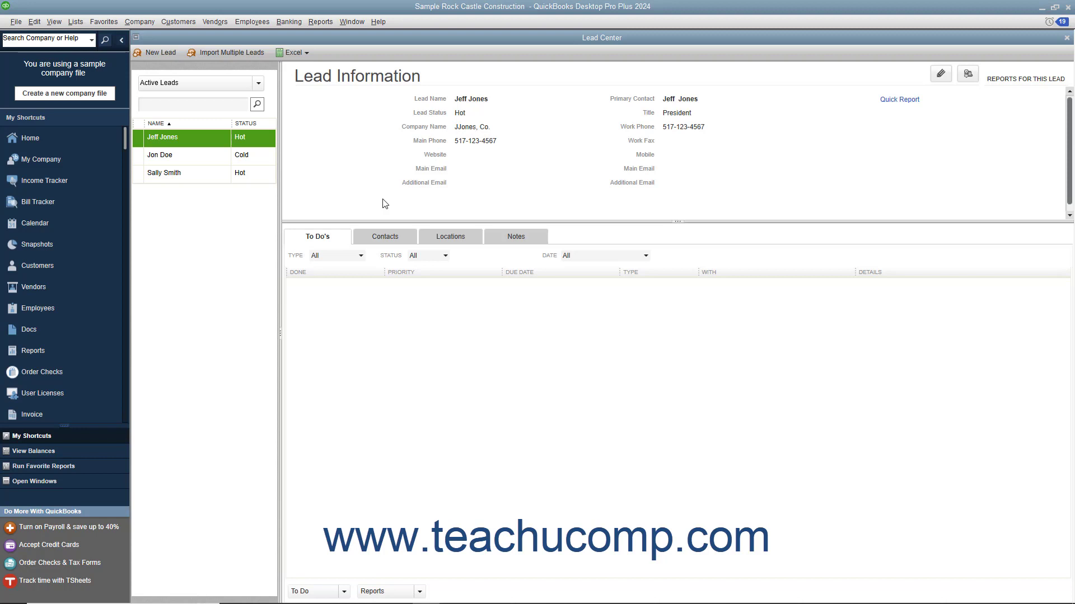
{"action": "left_click", "coordinate": [384, 236]}
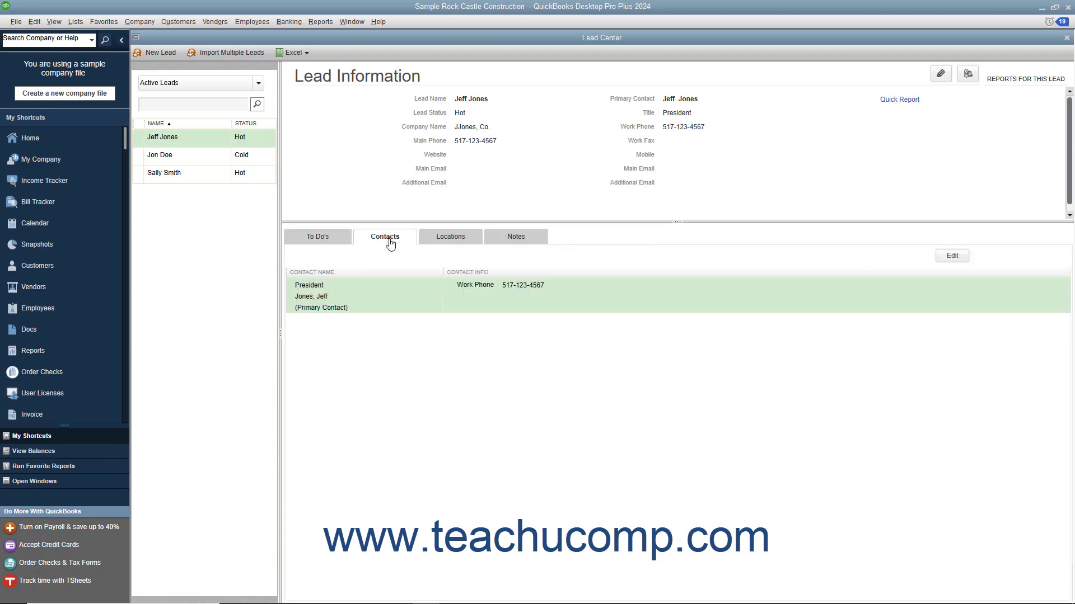
{"action": "left_click", "coordinate": [450, 236]}
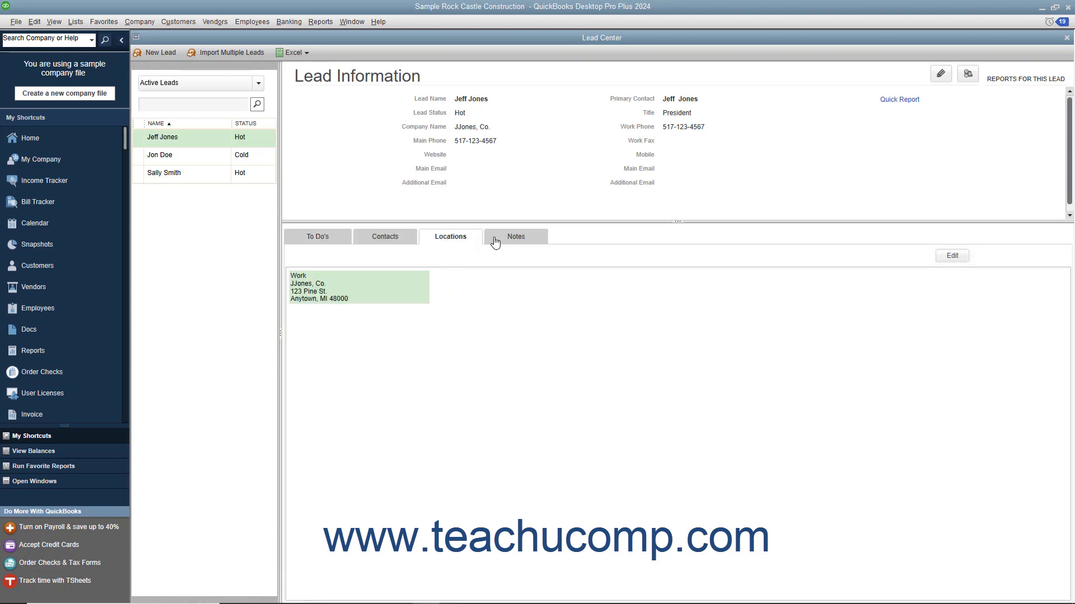
{"action": "left_click", "coordinate": [515, 236]}
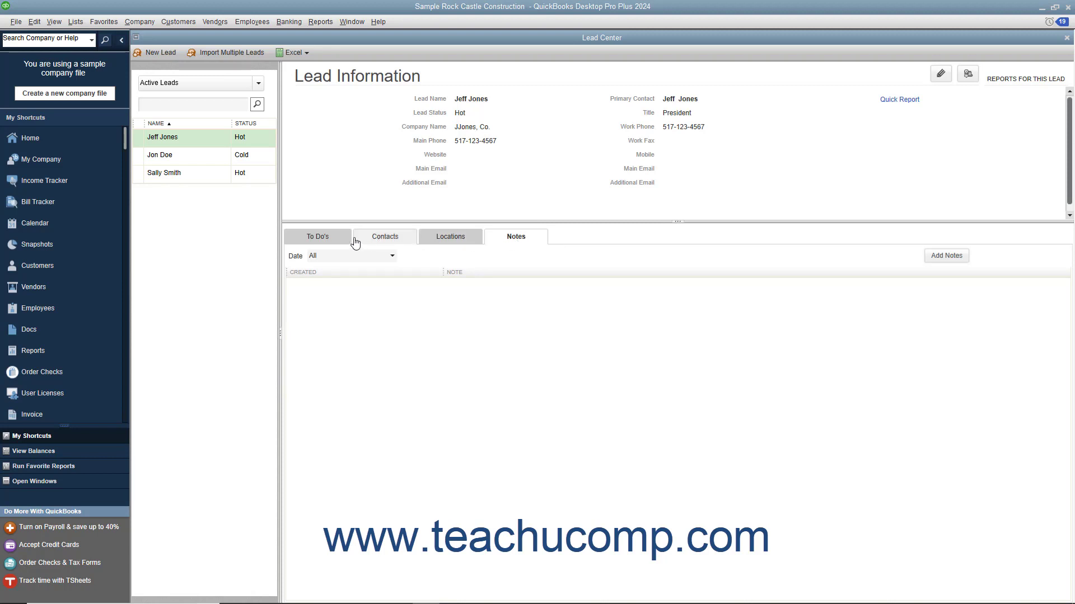
{"action": "left_click", "coordinate": [317, 236]}
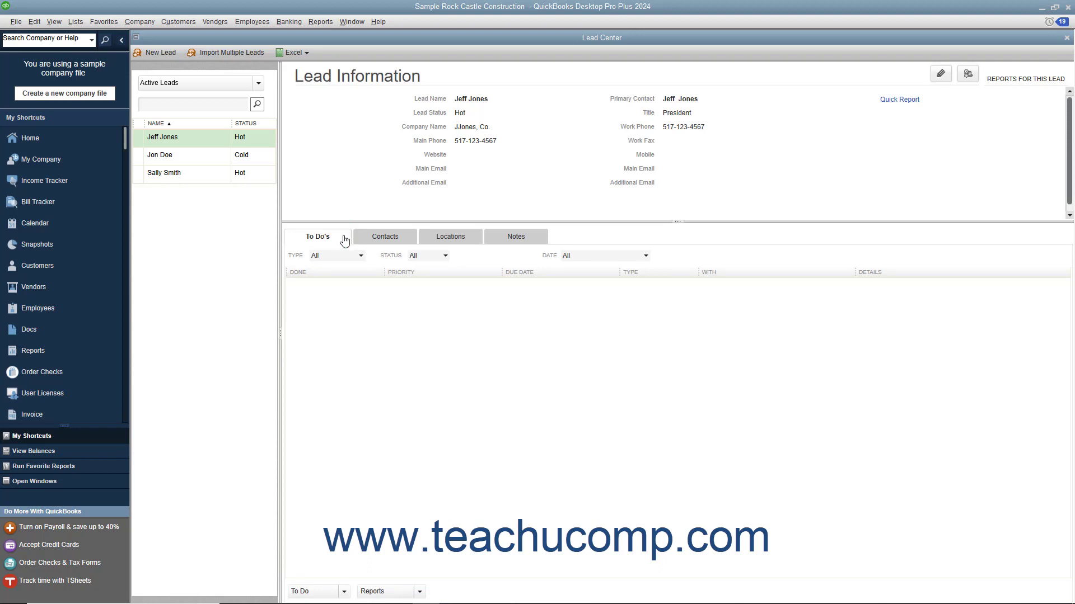
{"action": "mouse_move", "coordinate": [161, 52]}
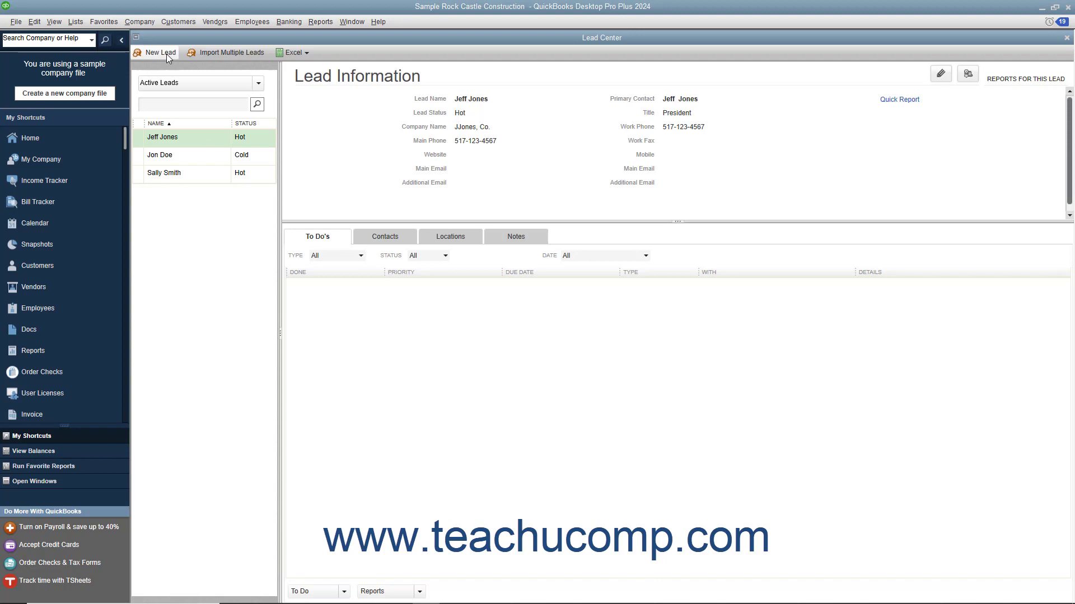
{"action": "left_click", "coordinate": [159, 53]}
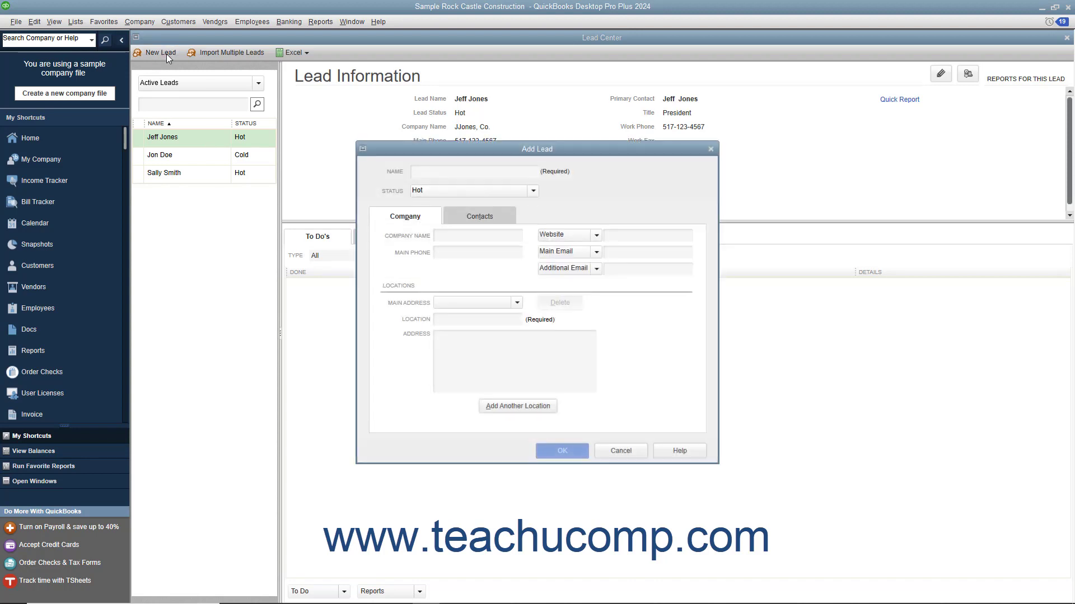
{"action": "left_click", "coordinate": [473, 171]}
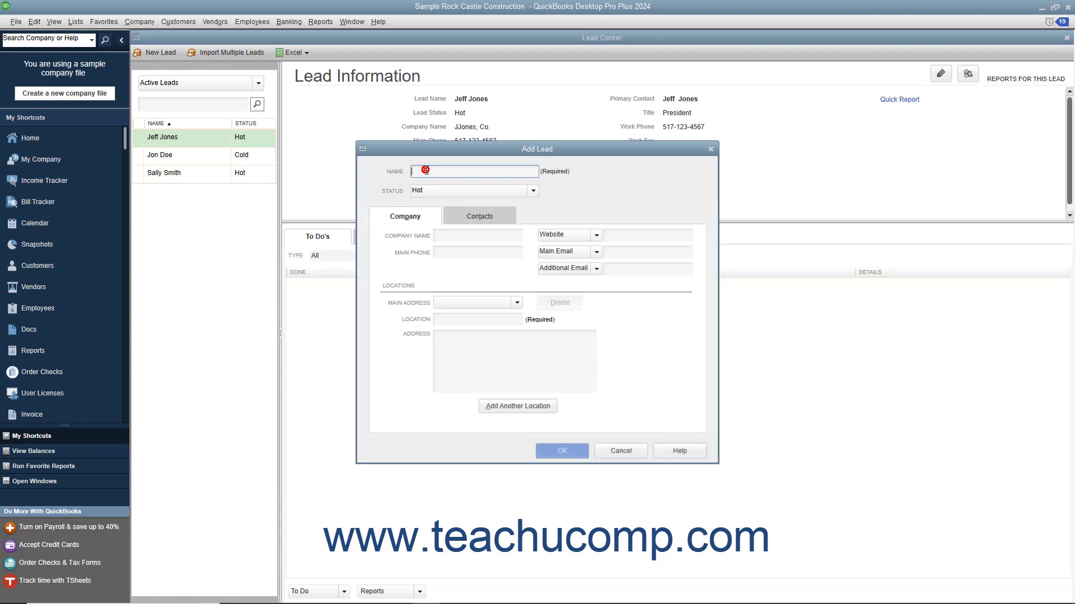
{"action": "type", "text": "Jon Brown"}
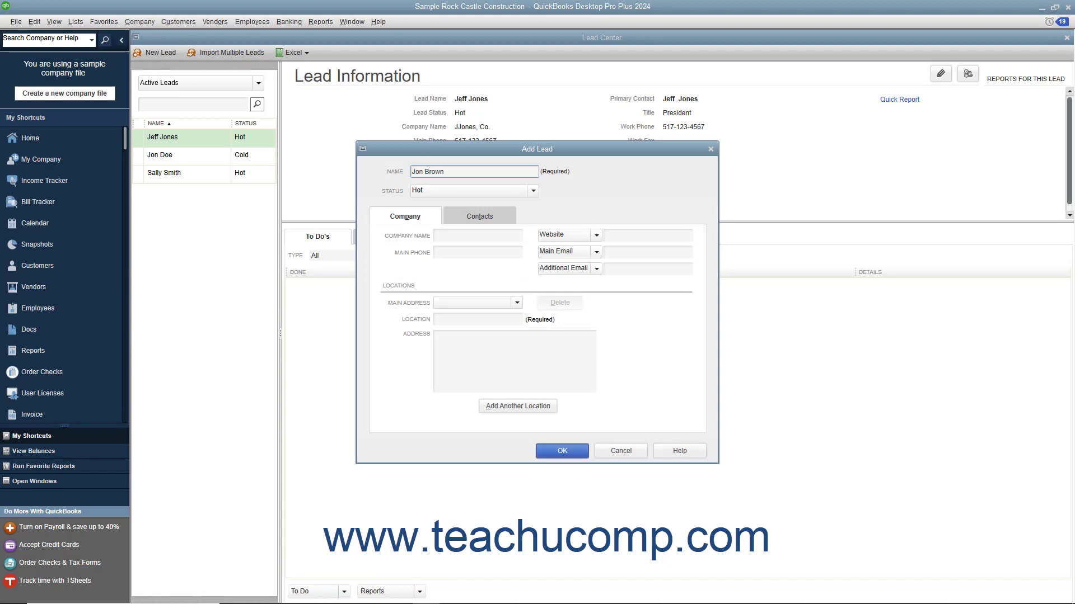
{"action": "left_click", "coordinate": [533, 190]}
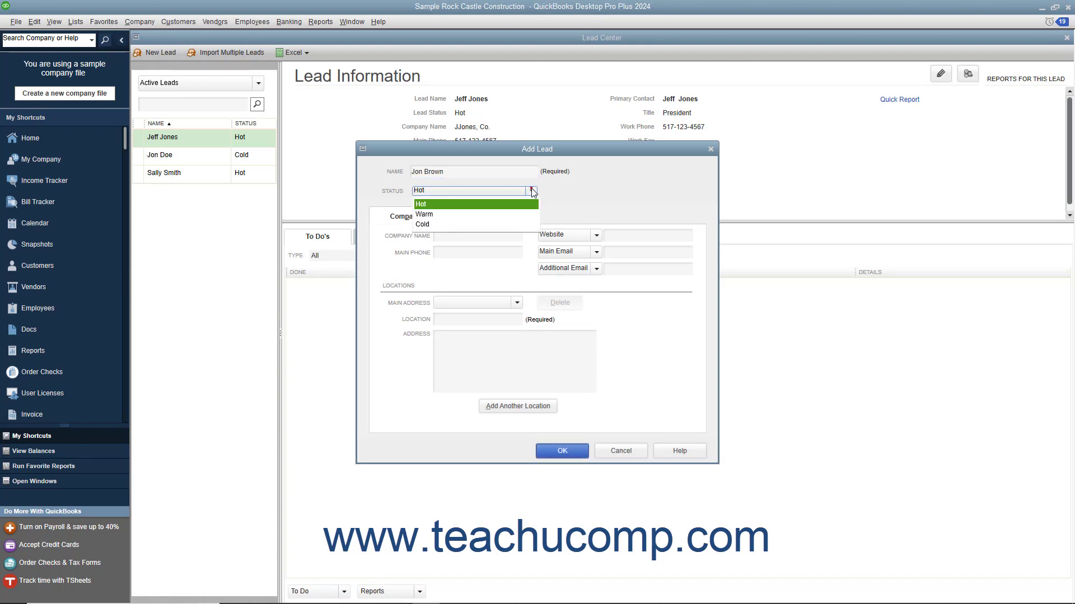
{"action": "left_click", "coordinate": [423, 214]}
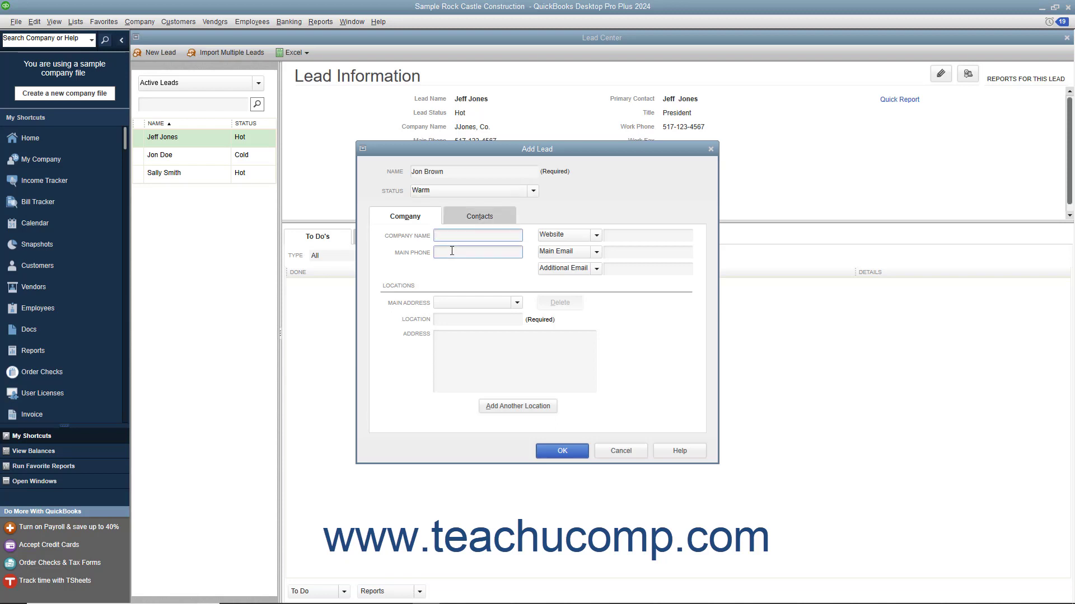
{"action": "type", "text": "Brown, Inc."}
{"action": "type", "text": "517-000-9876"}
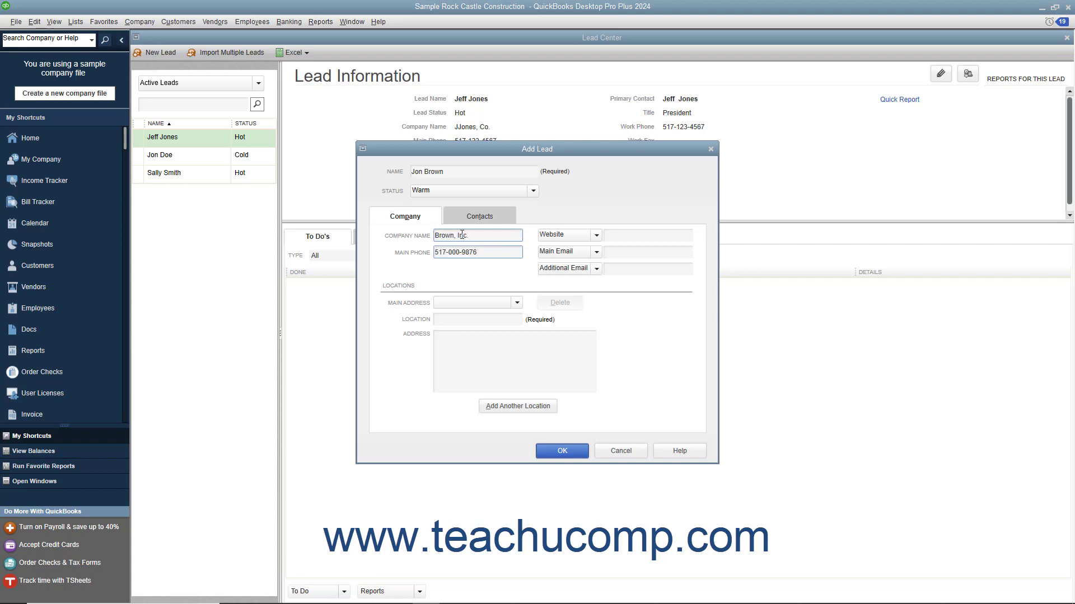
{"action": "left_click", "coordinate": [646, 234]}
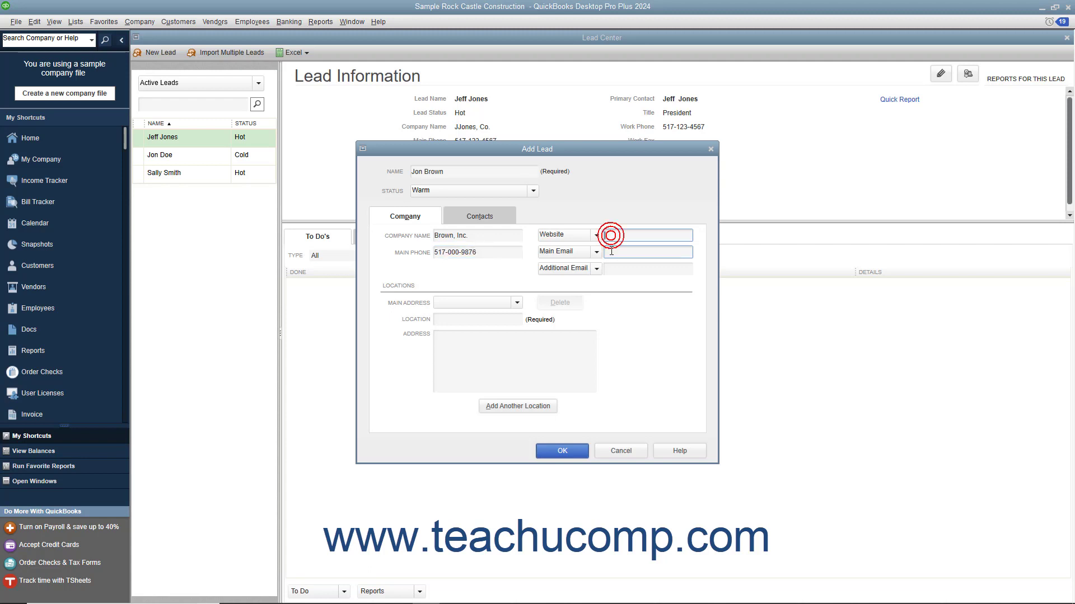
{"action": "left_click", "coordinate": [647, 267]}
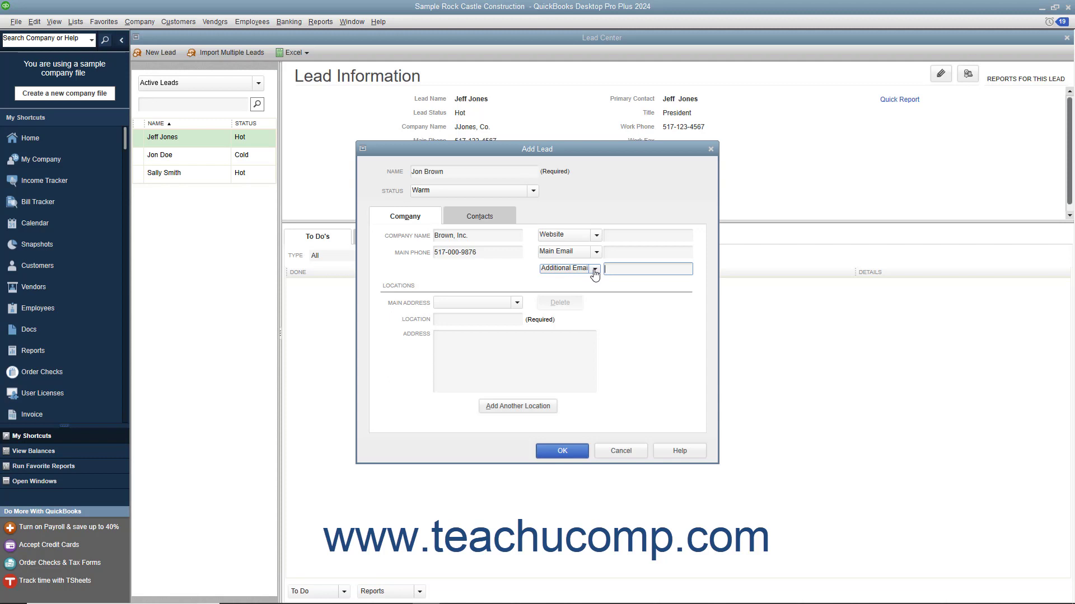
{"action": "left_click", "coordinate": [594, 267]}
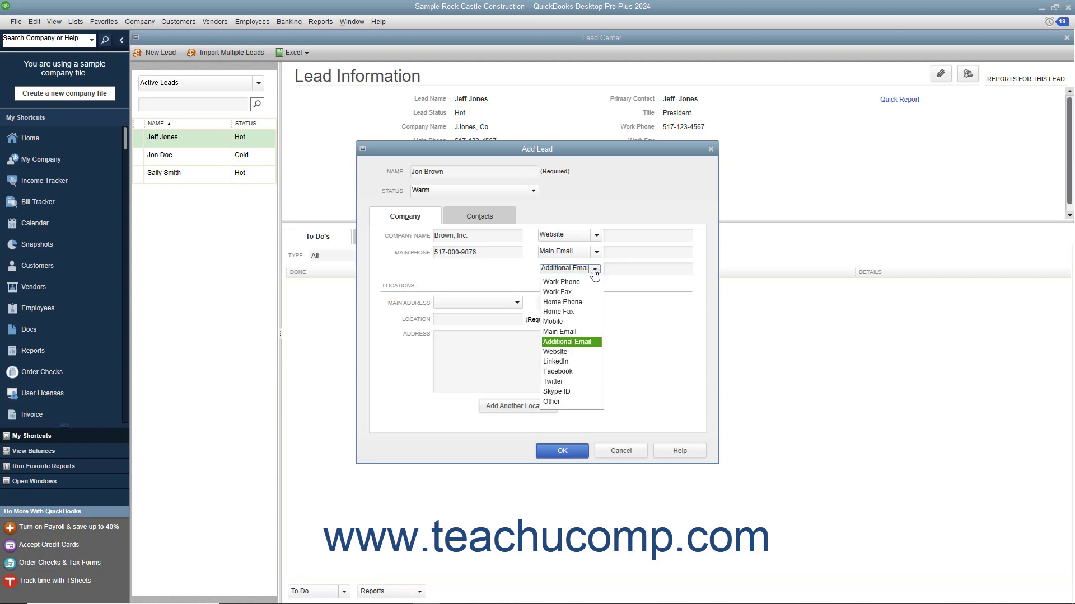
{"action": "left_click", "coordinate": [564, 341]}
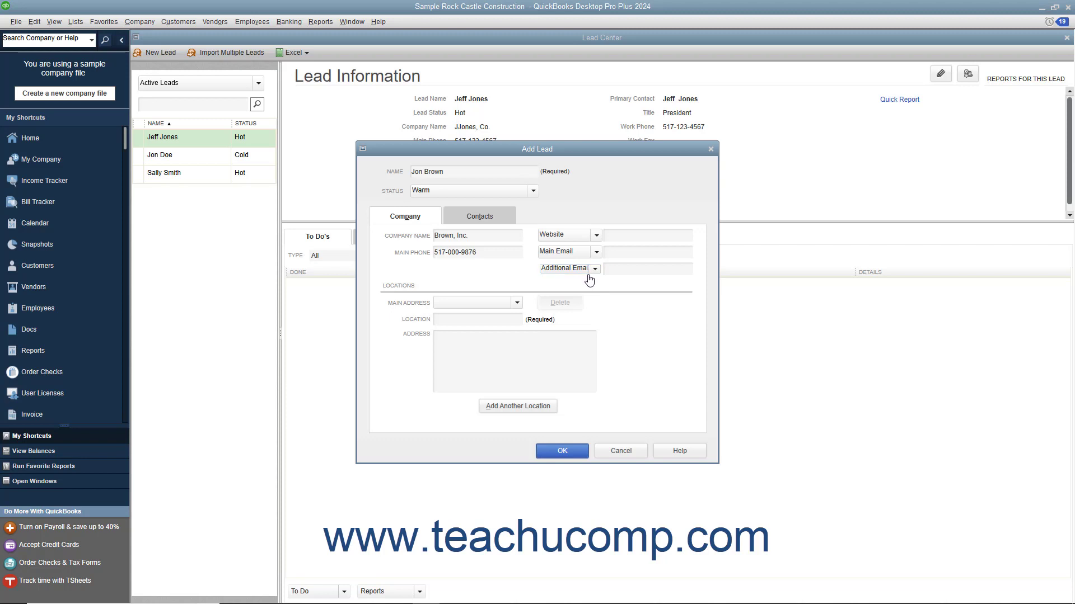
- Add a Work location with the Brown, Inc. address at 555 Same St
{"action": "type", "text": "Wor"}
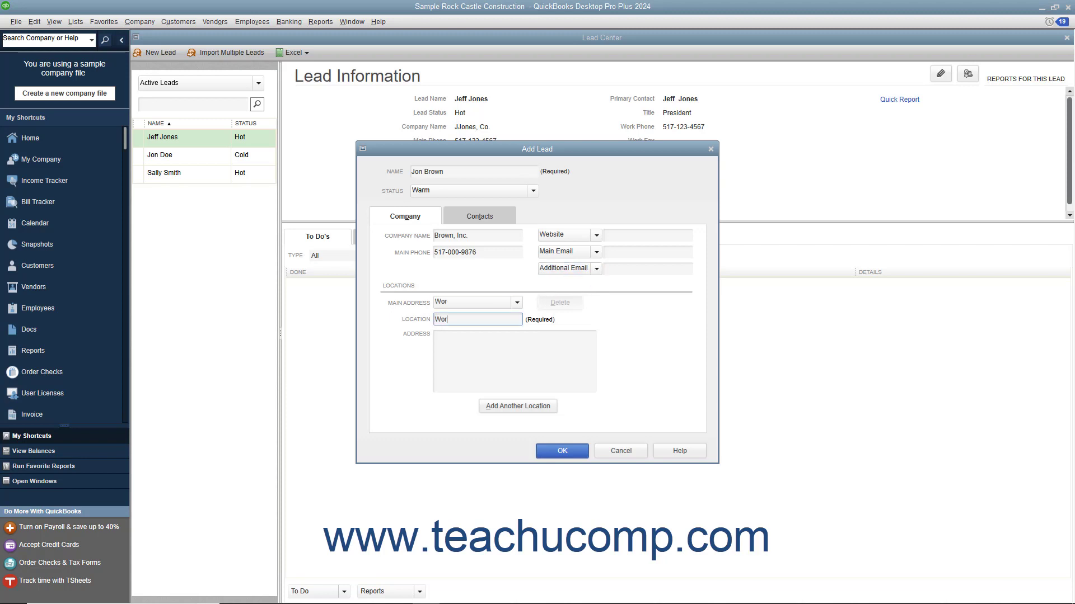
{"action": "left_click", "coordinate": [514, 361]}
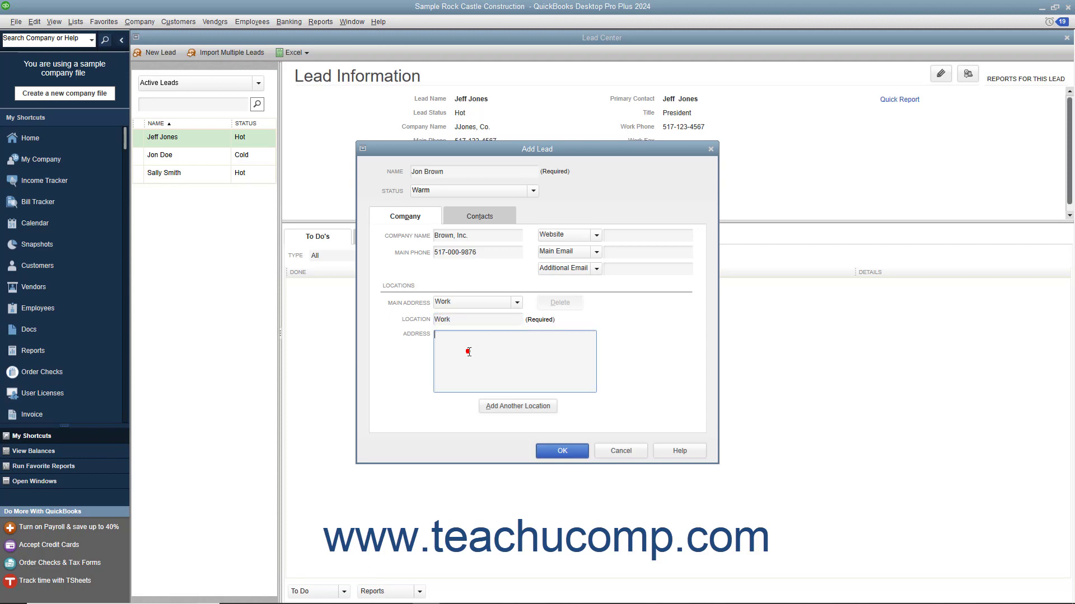
{"action": "type", "text": "Brown, Inc."}
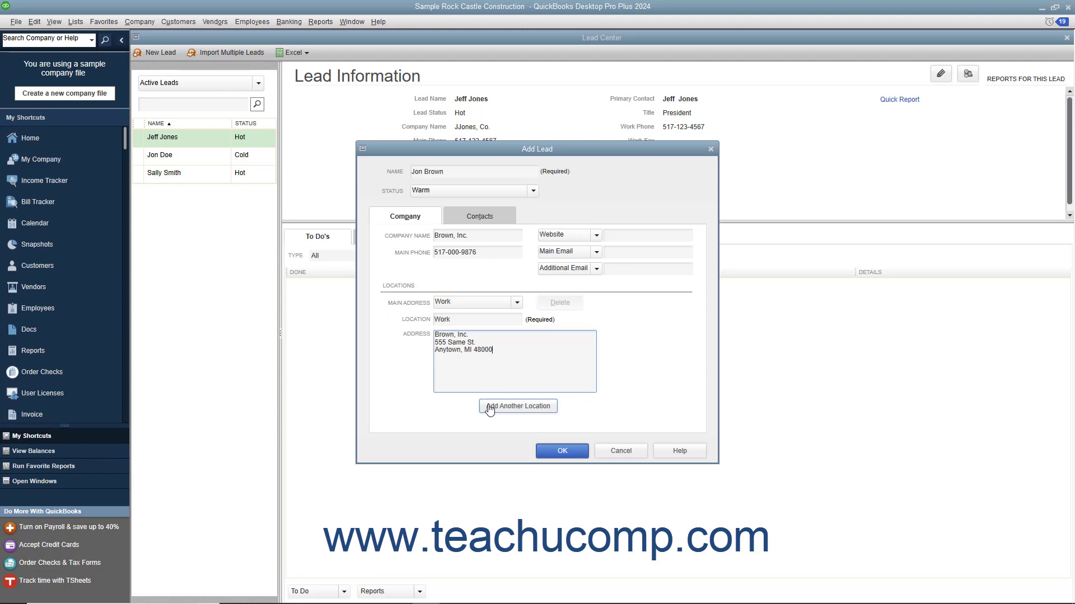
{"action": "left_click", "coordinate": [517, 405]}
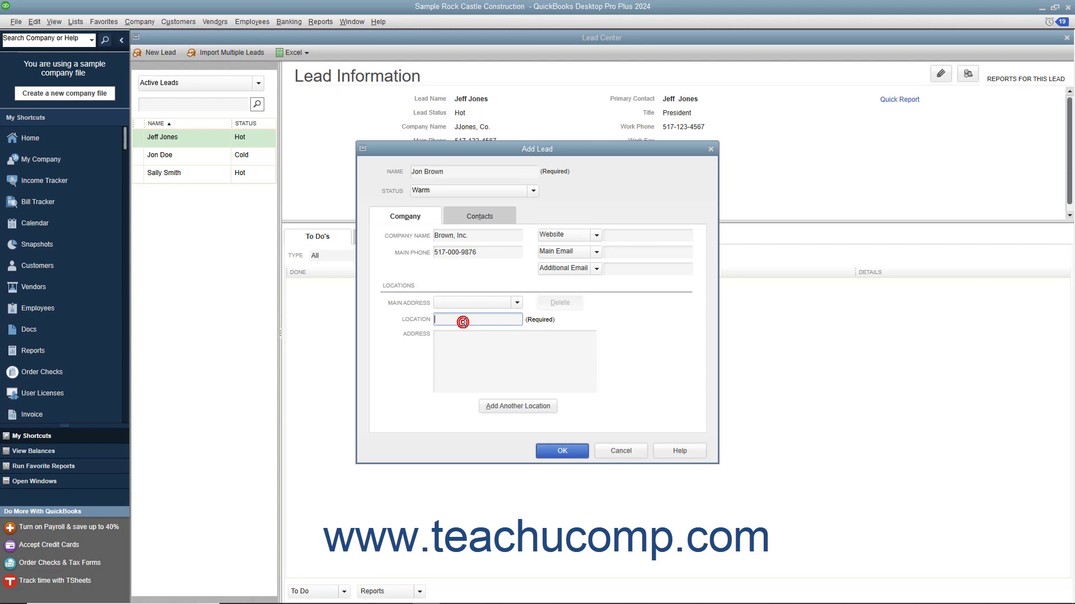
{"action": "type", "text": "Home"}
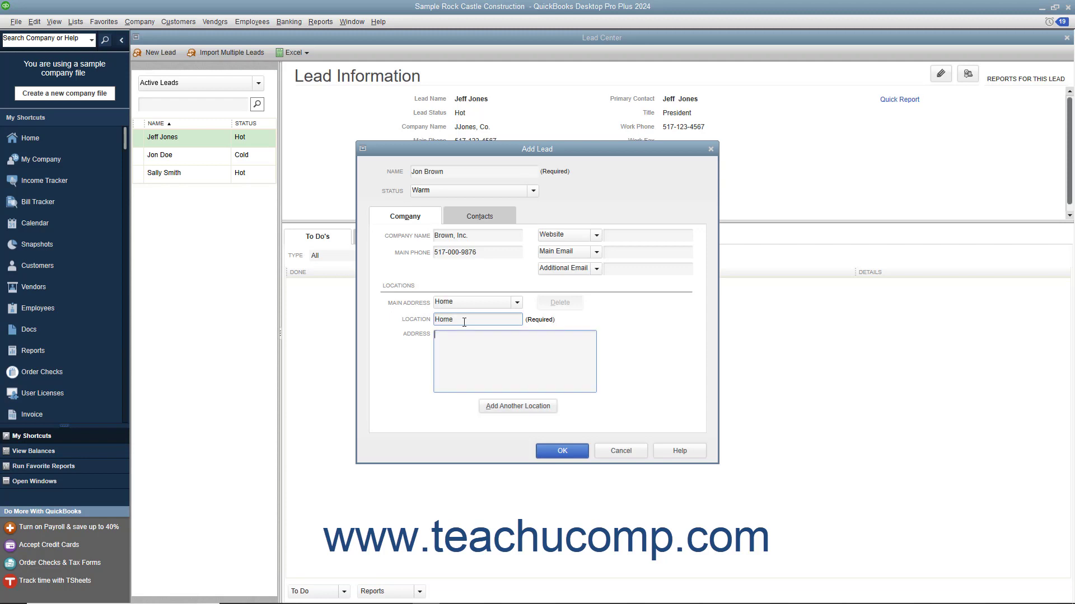
{"action": "type", "text": "Jon Brown"}
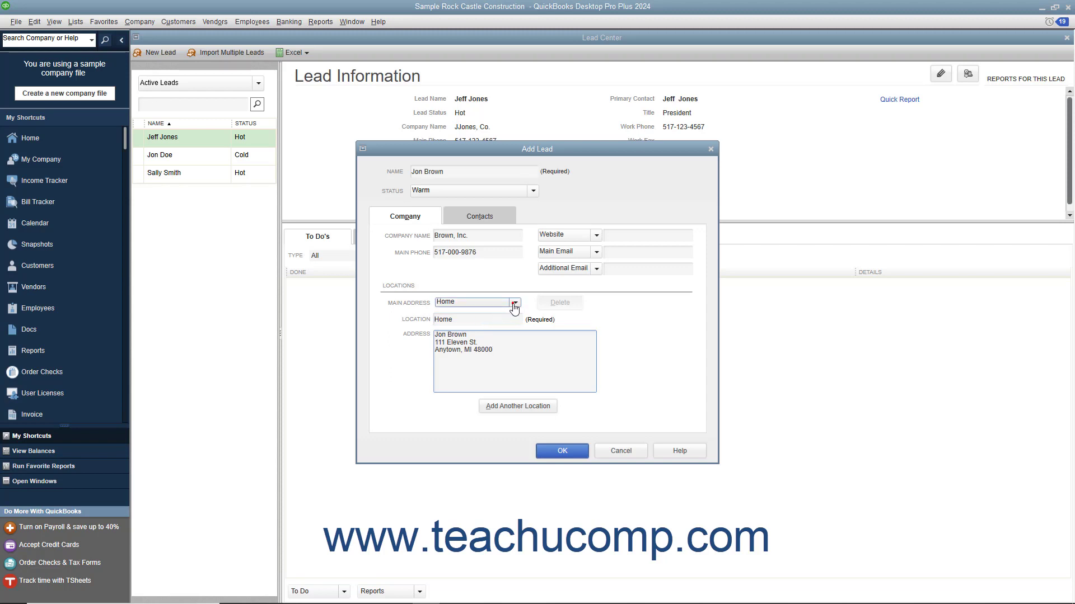
{"action": "left_click", "coordinate": [515, 302]}
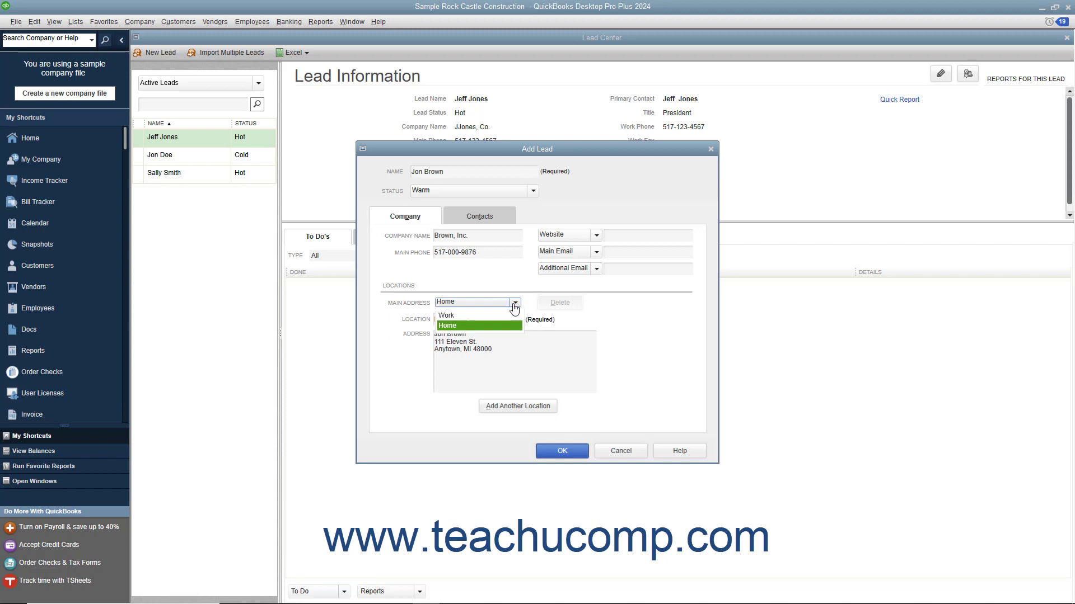
{"action": "left_click", "coordinate": [446, 315]}
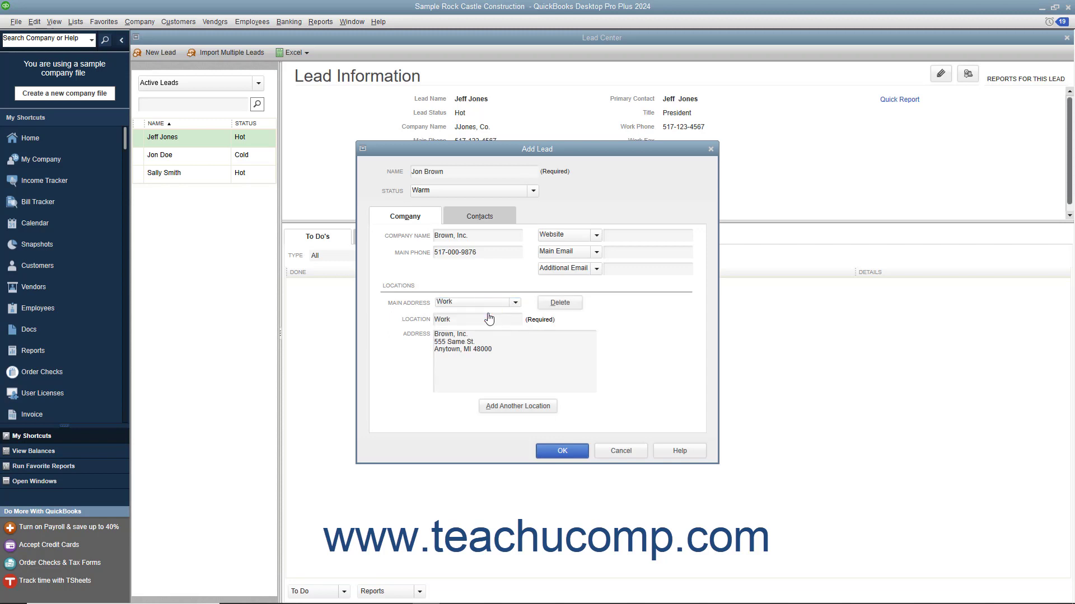
{"action": "mouse_move", "coordinate": [479, 216]}
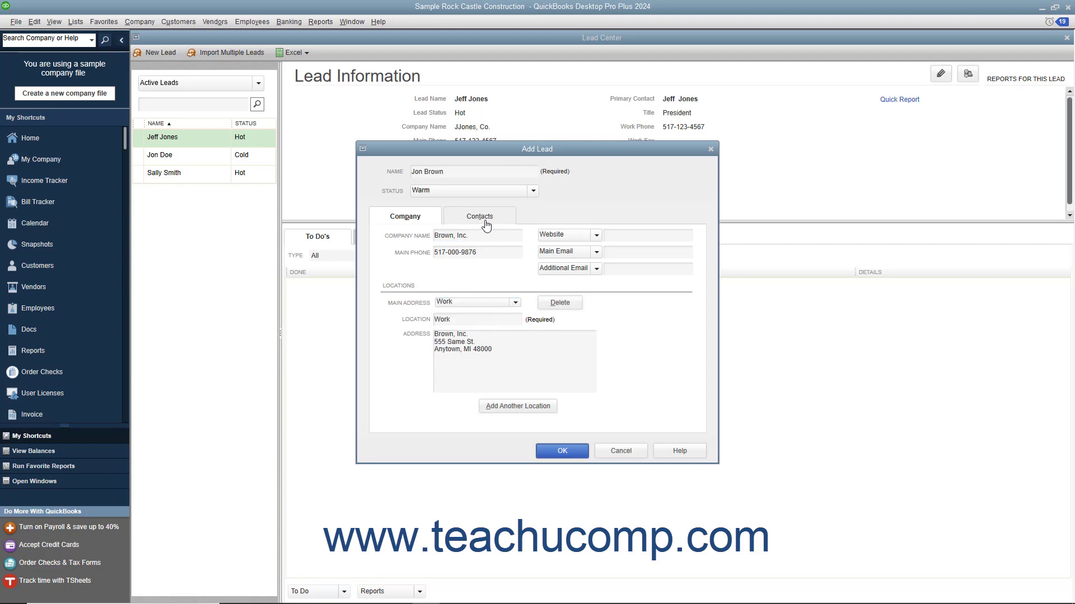
{"action": "left_click", "coordinate": [479, 216]}
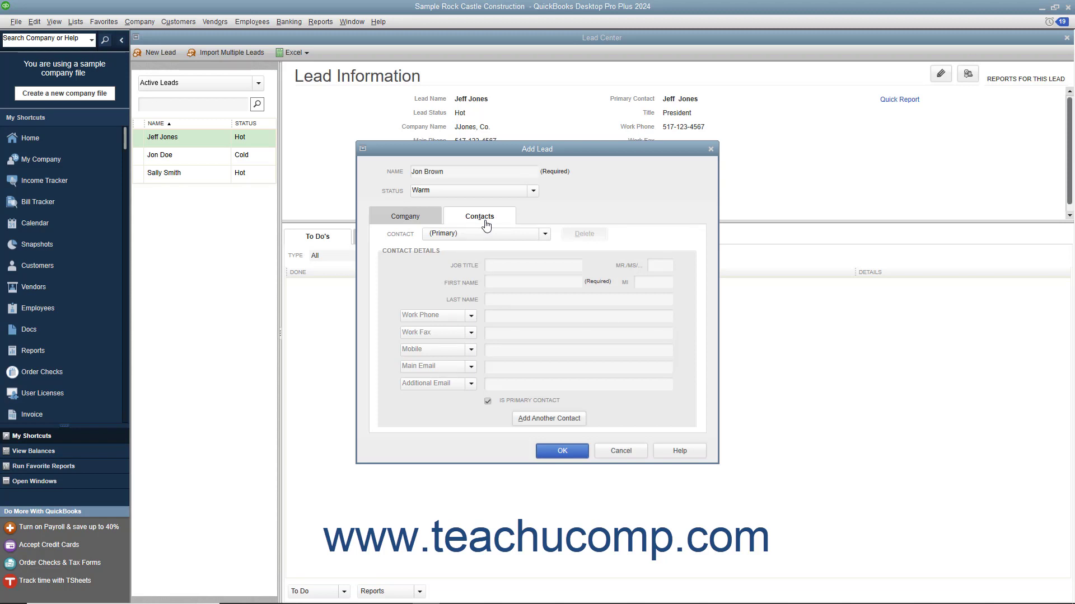
{"action": "left_click", "coordinate": [532, 265]}
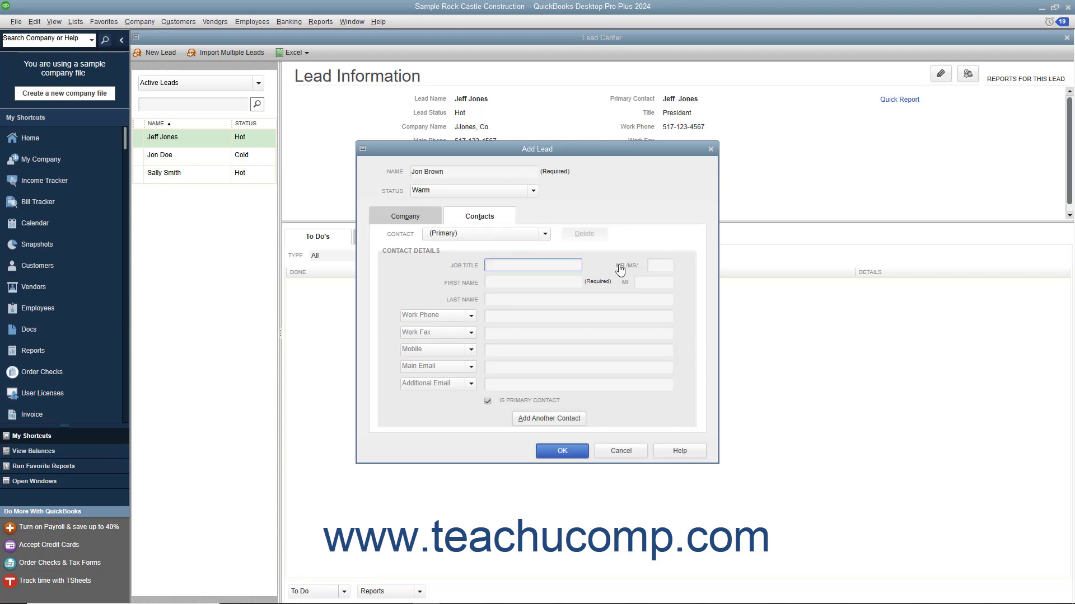
{"action": "left_click", "coordinate": [533, 282]}
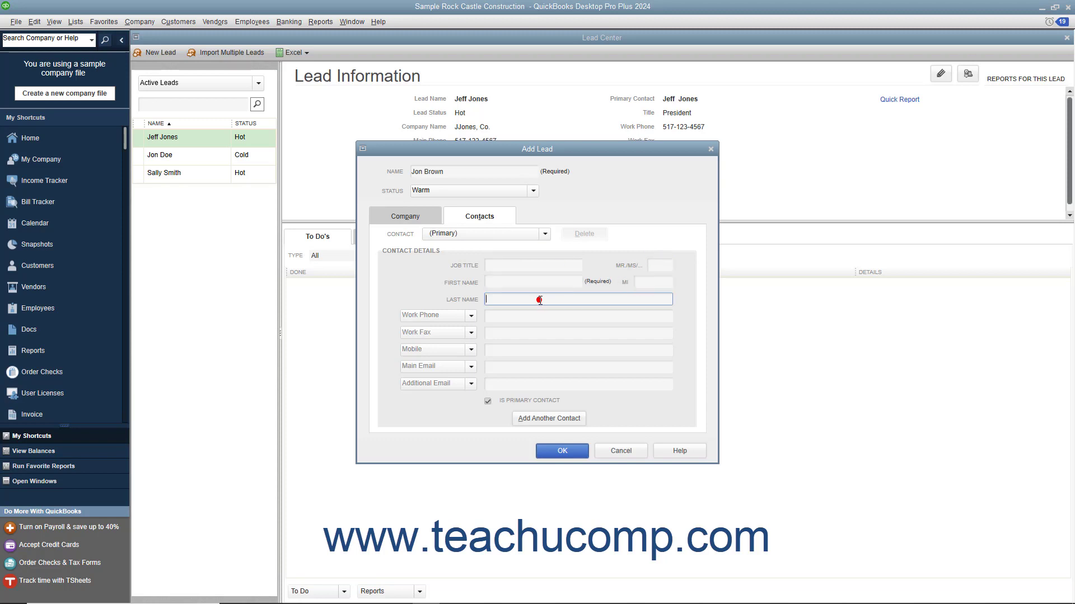
{"action": "type", "text": "President"}
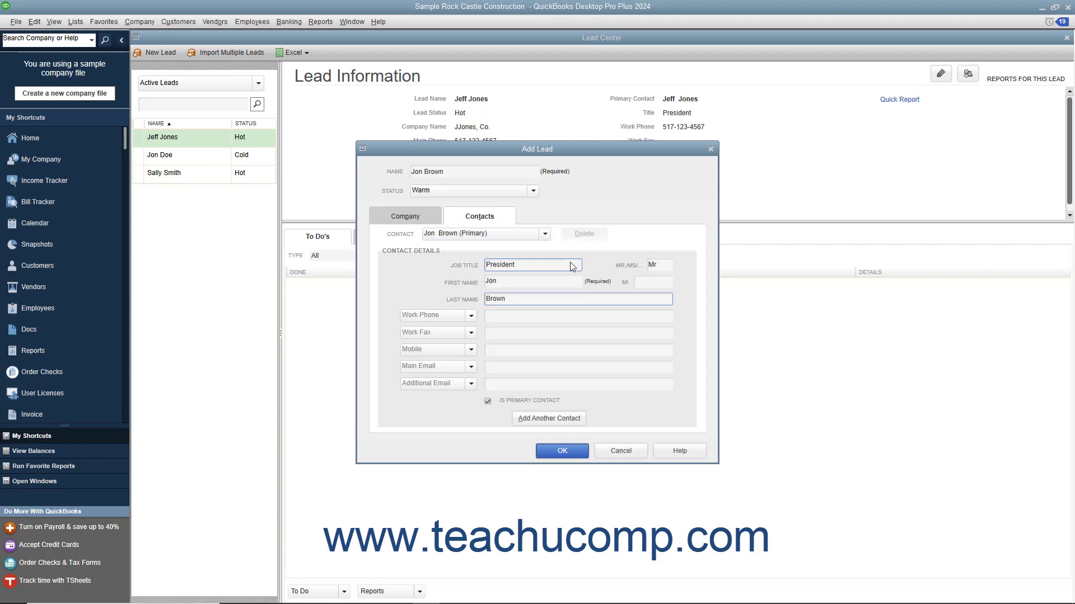
{"action": "left_click", "coordinate": [578, 316]}
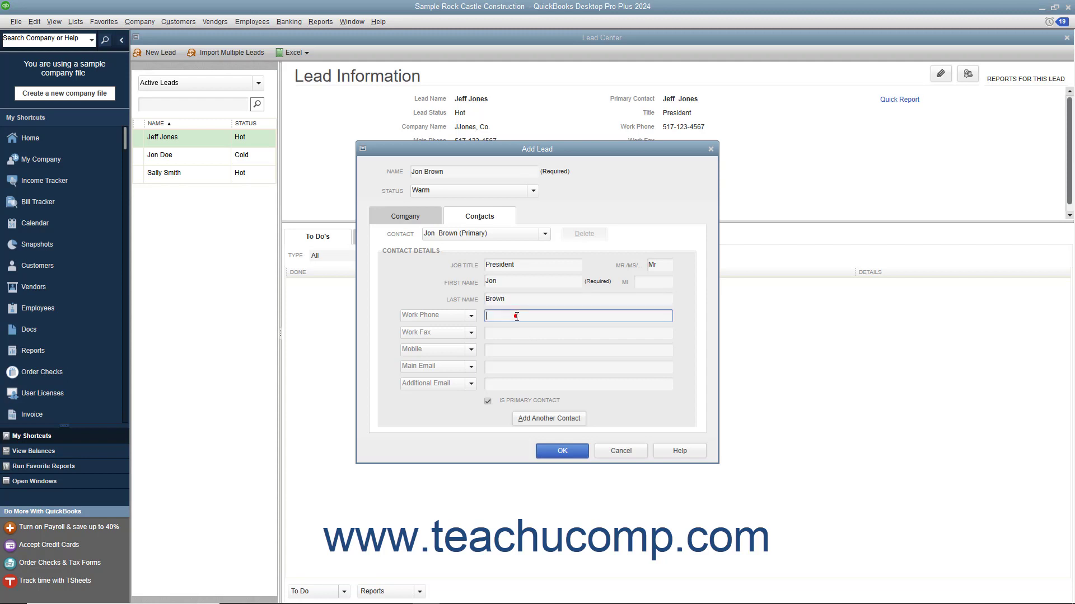
{"action": "left_click", "coordinate": [578, 349]}
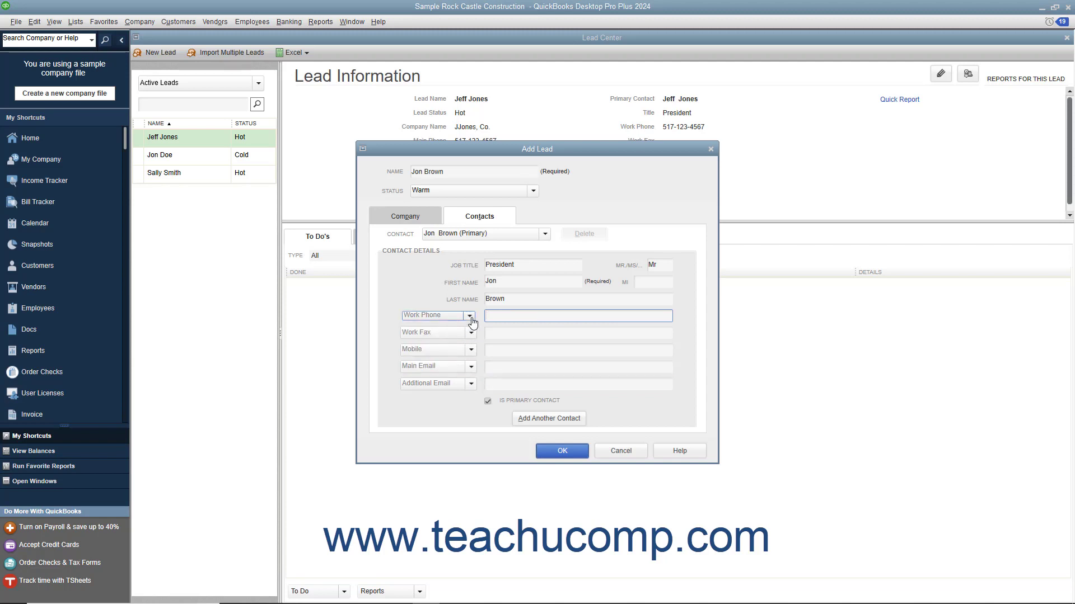
{"action": "left_click", "coordinate": [469, 315]}
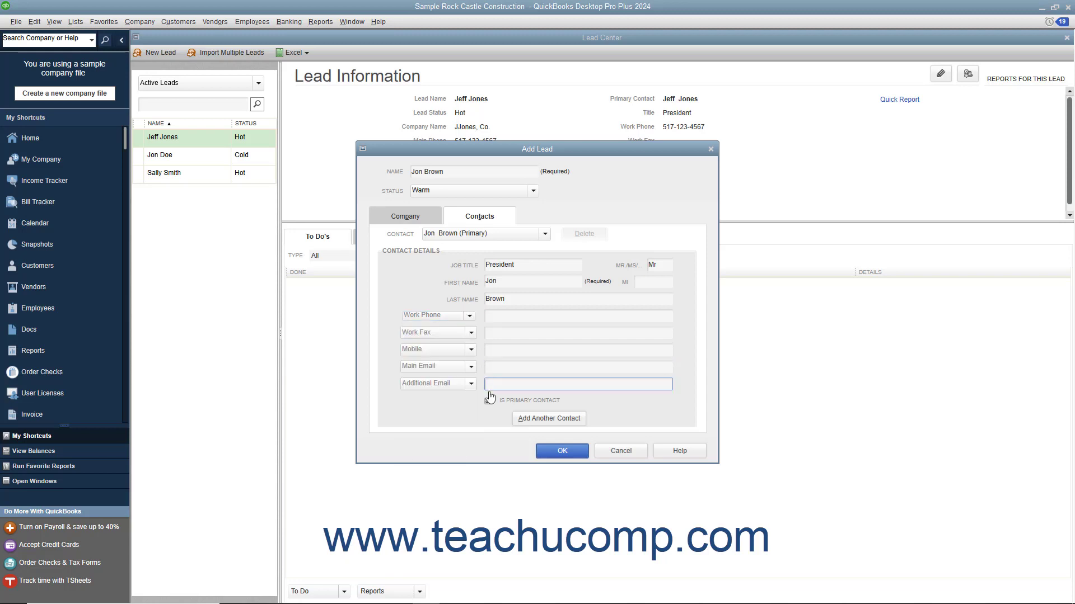
{"action": "left_click", "coordinate": [488, 401]}
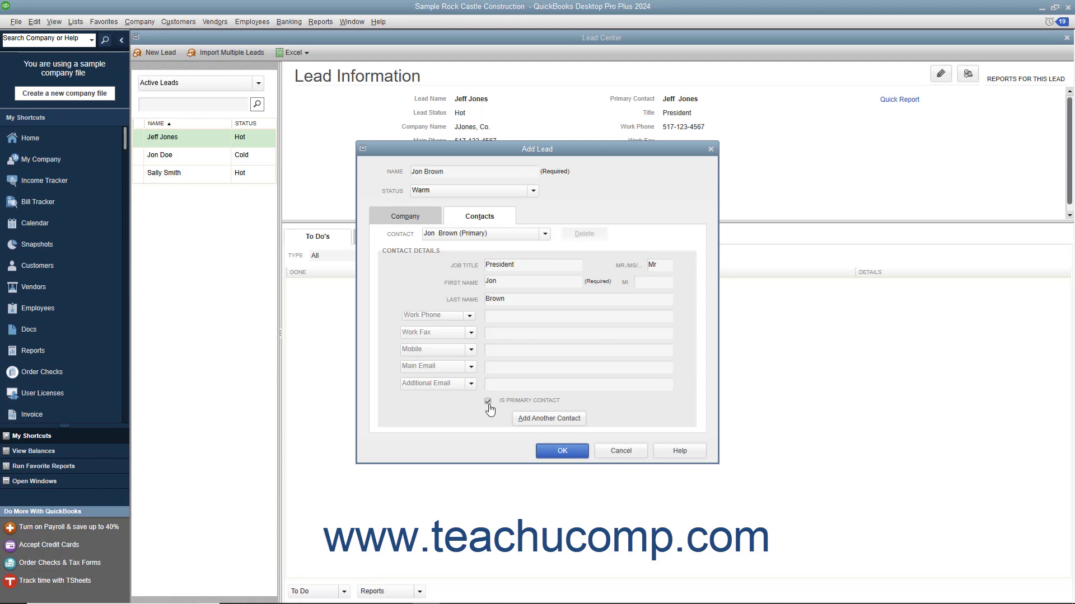
{"action": "left_click", "coordinate": [549, 418]}
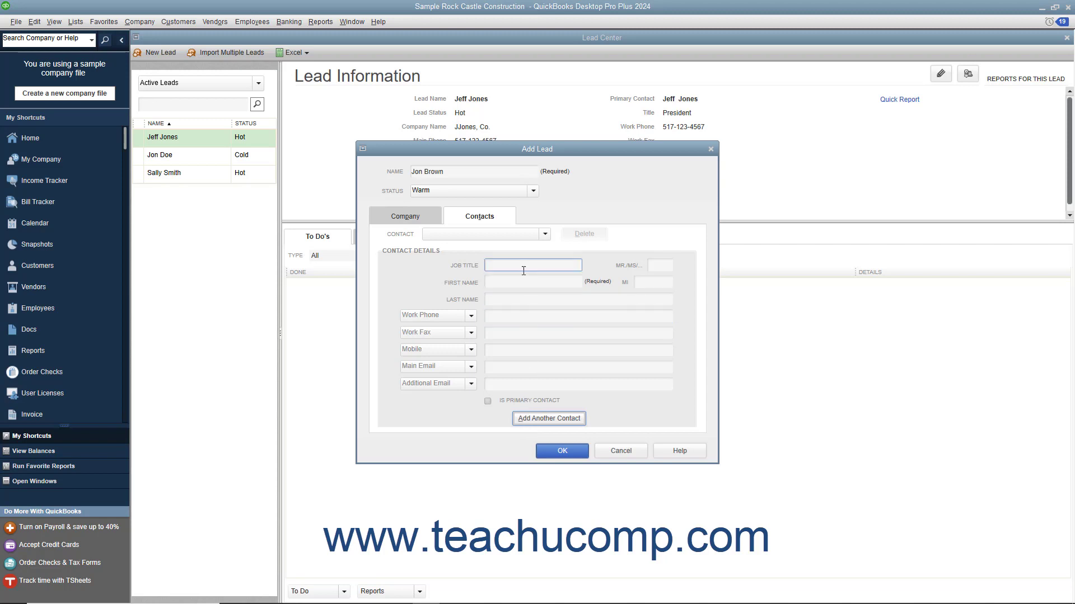
{"action": "type", "text": "Vice-President"}
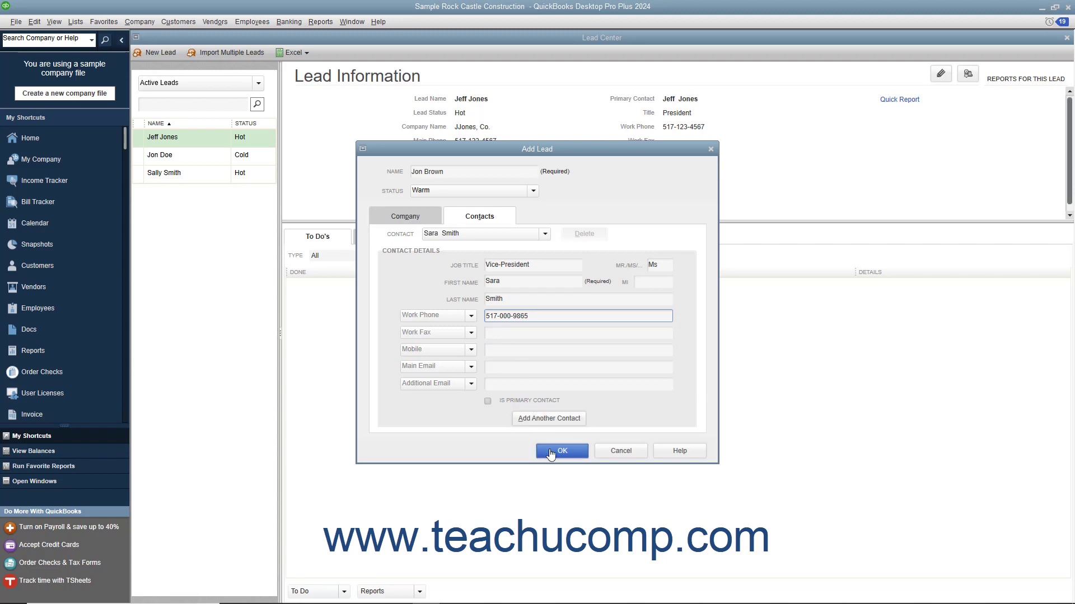
{"action": "left_click", "coordinate": [561, 451]}
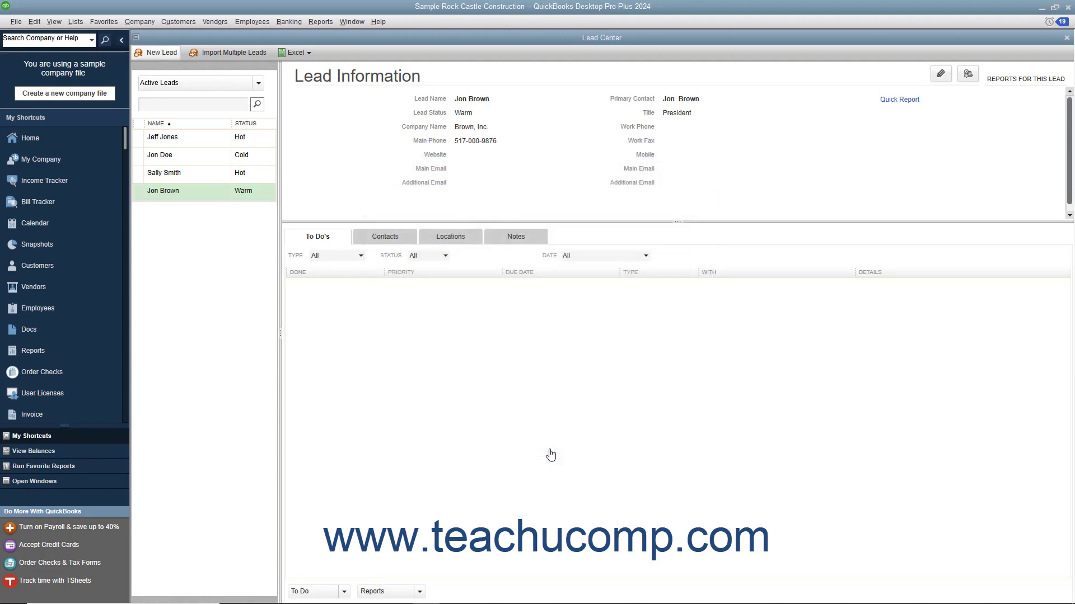
{"action": "mouse_move", "coordinate": [547, 453]}
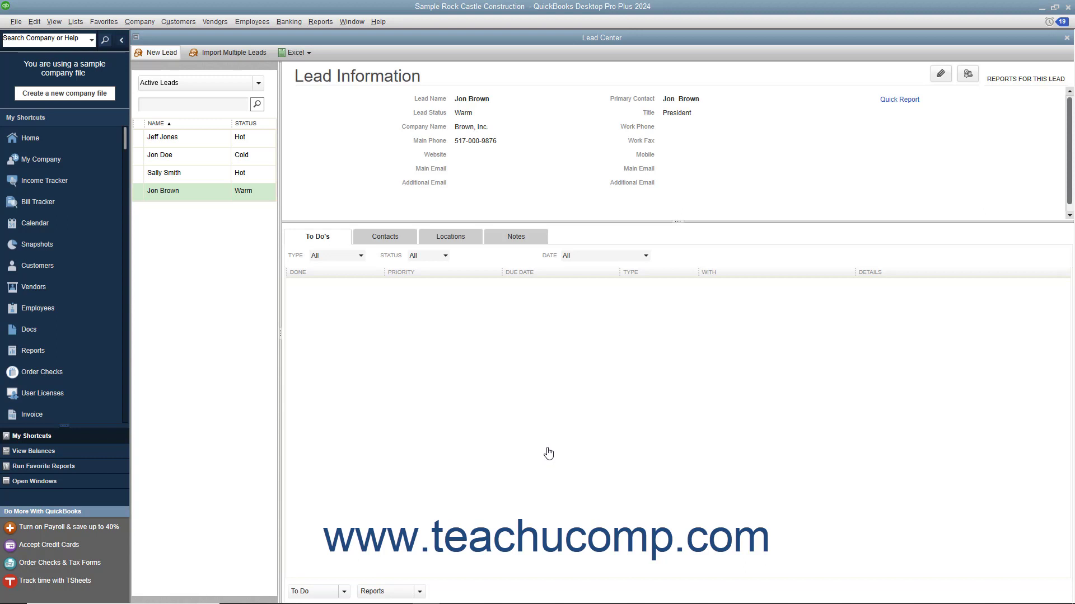
{"action": "mouse_move", "coordinate": [537, 437]}
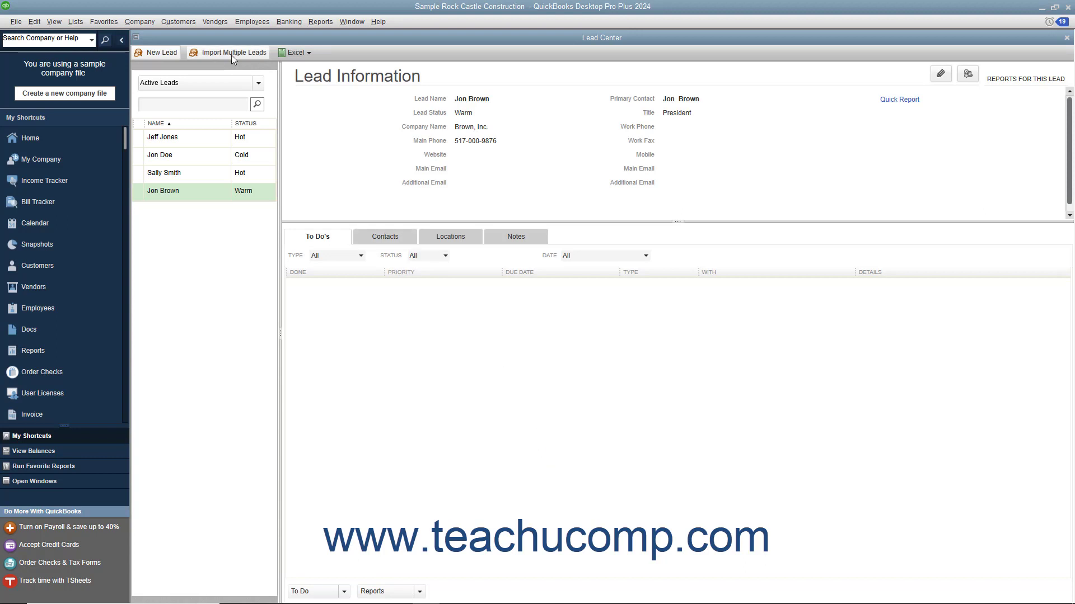
- Import seven leads pasted from Excel, including Compco and Rodgers Roofing, into the lead list
{"action": "left_click", "coordinate": [232, 53]}
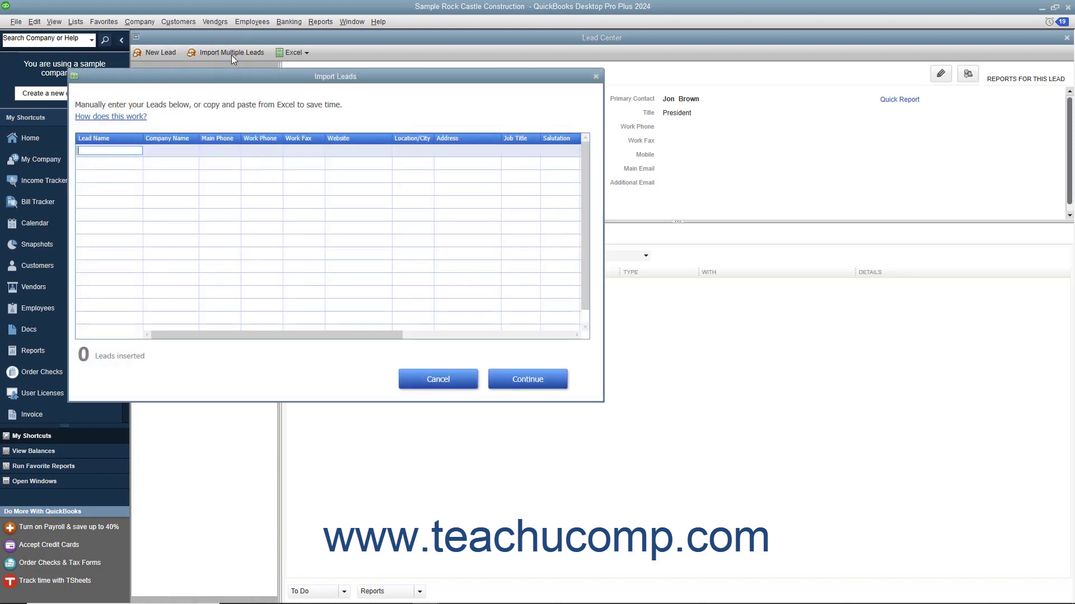
{"action": "mouse_move", "coordinate": [327, 223]}
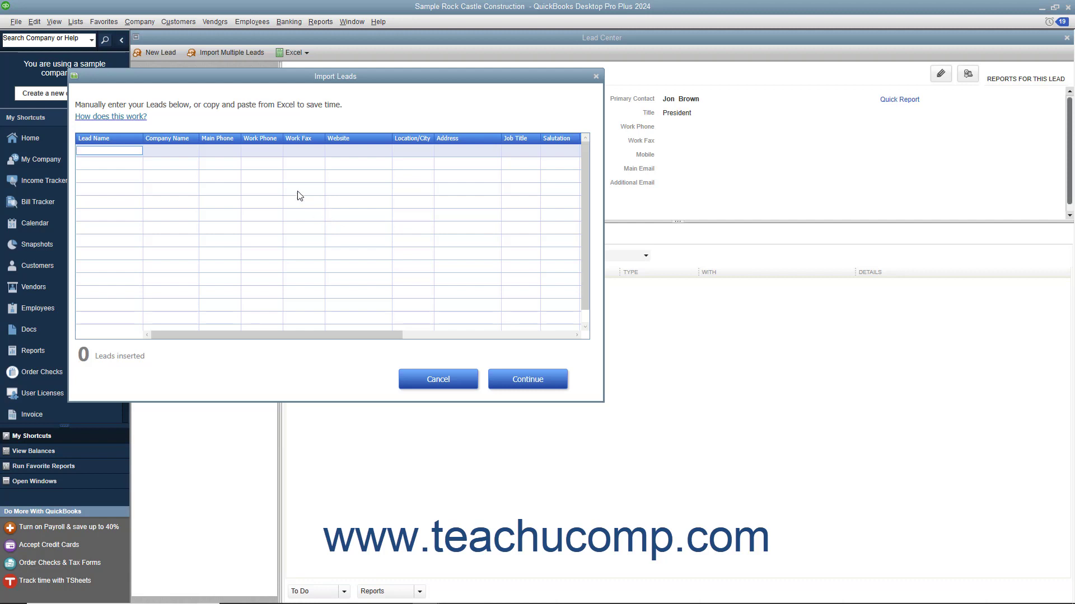
{"action": "mouse_move", "coordinate": [261, 172]}
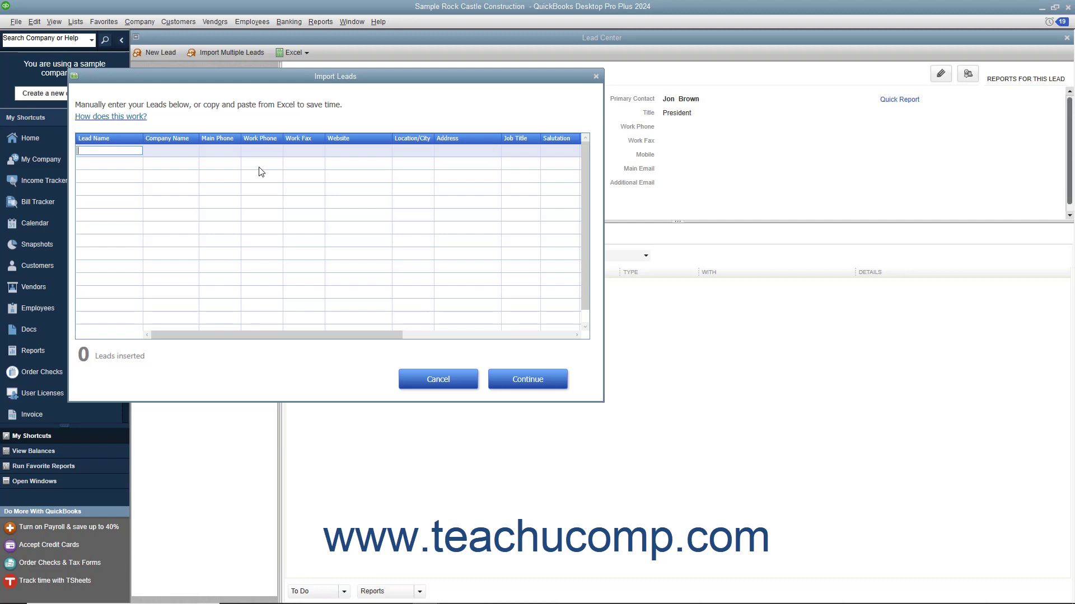
{"action": "mouse_move", "coordinate": [259, 166]}
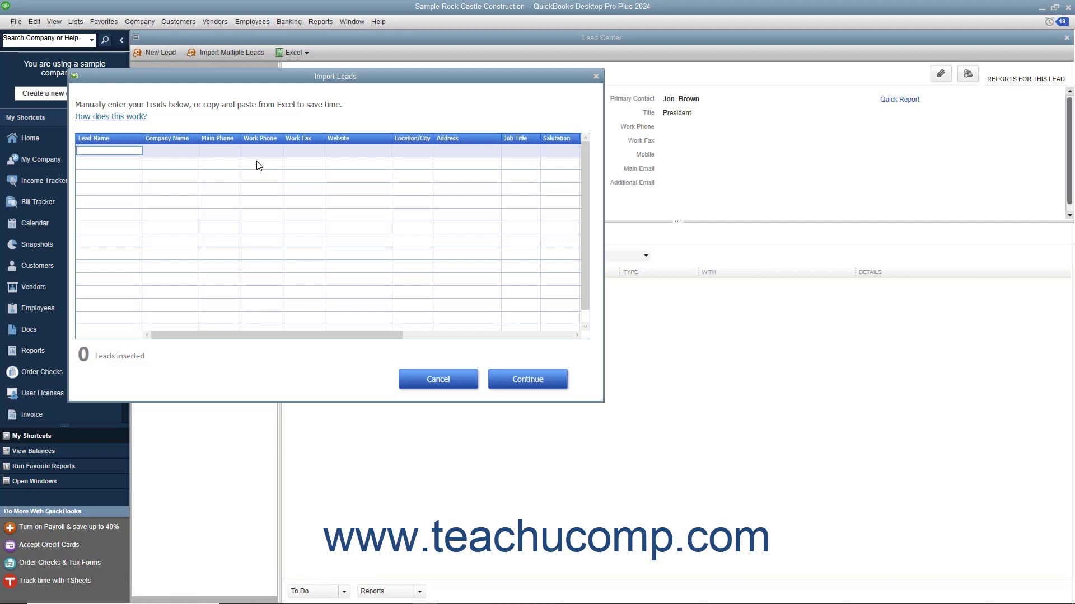
{"action": "mouse_move", "coordinate": [245, 138]}
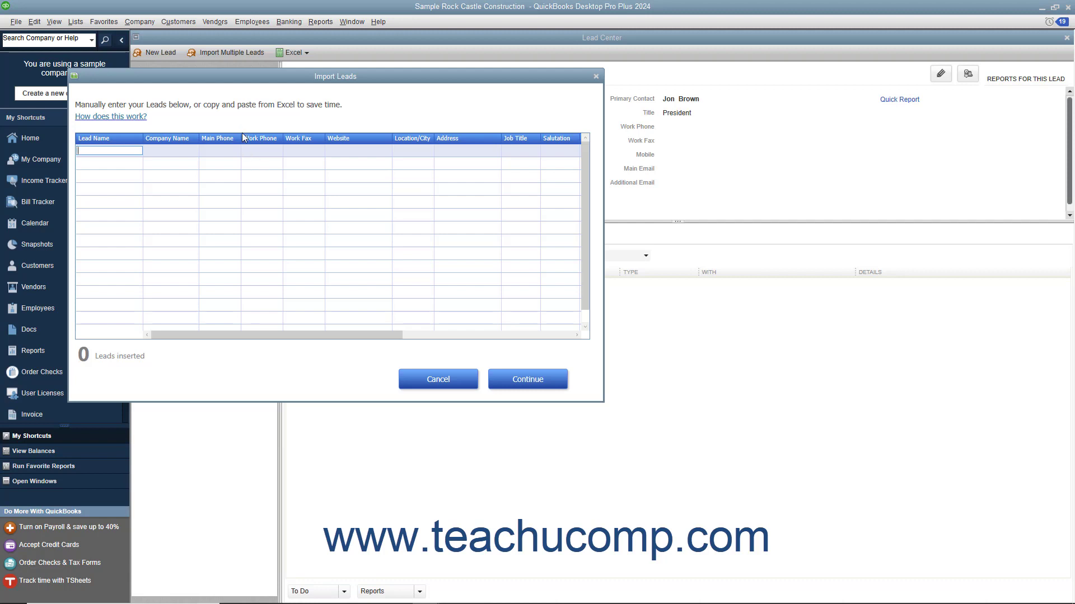
{"action": "mouse_move", "coordinate": [242, 130]}
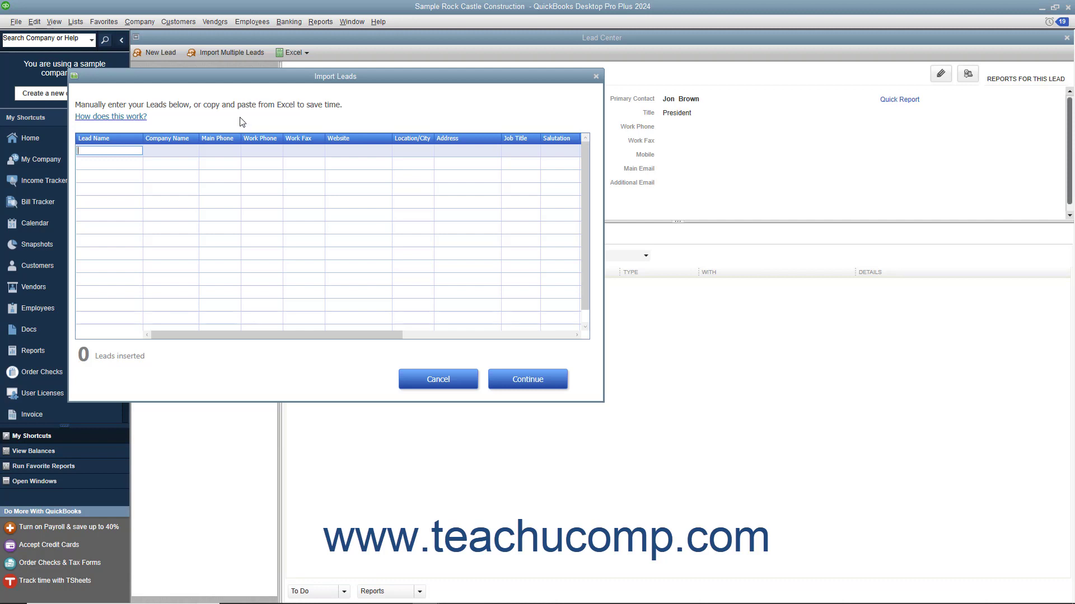
{"action": "left_click", "coordinate": [219, 150]}
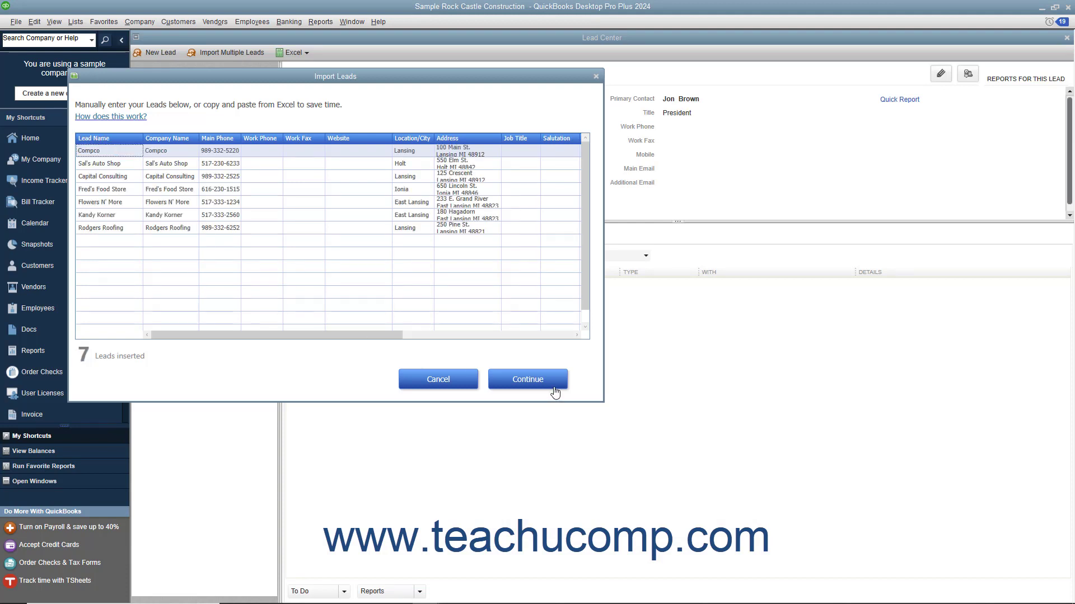
{"action": "left_click", "coordinate": [527, 380]}
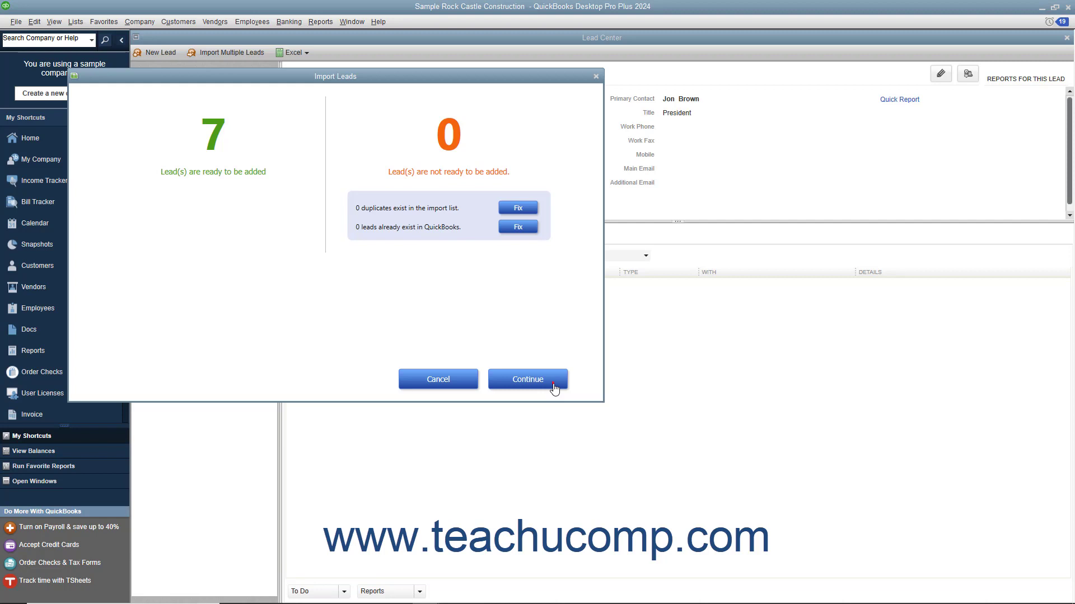
{"action": "left_click", "coordinate": [527, 379]}
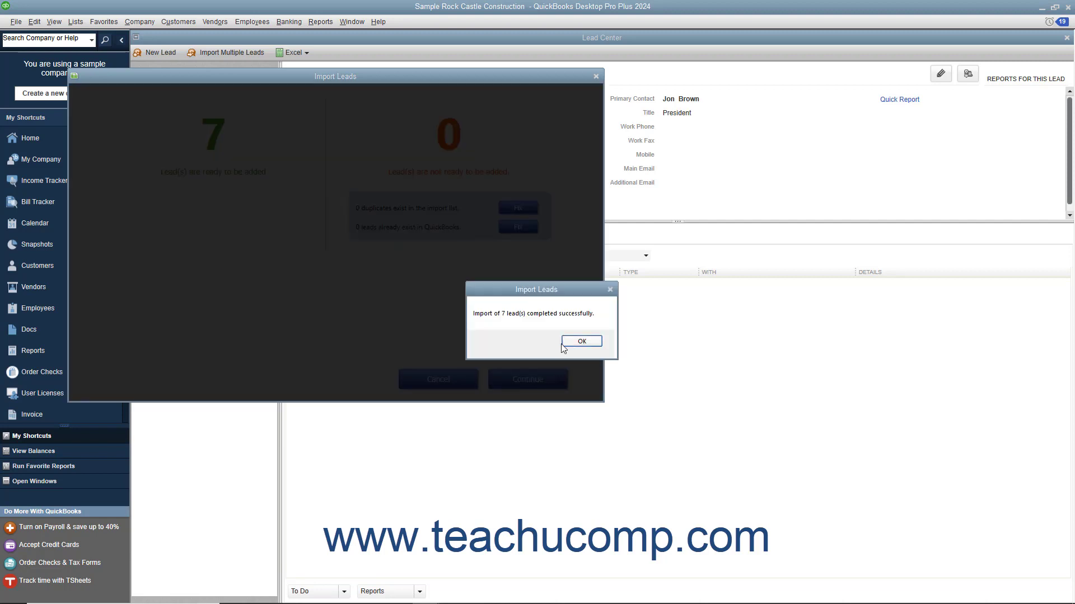
{"action": "left_click", "coordinate": [581, 341]}
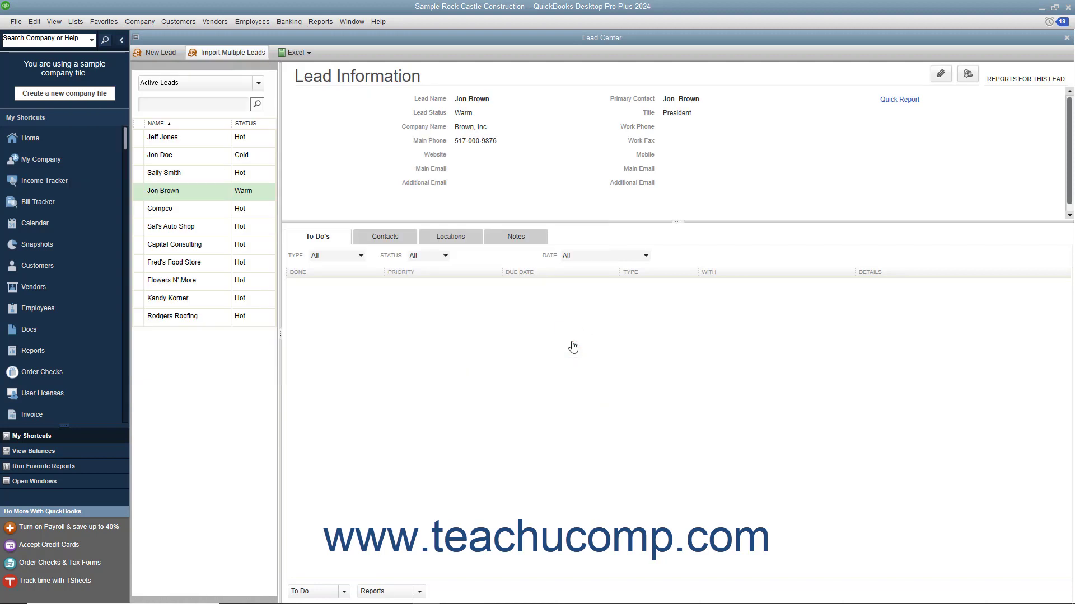
{"action": "mouse_move", "coordinate": [493, 315]}
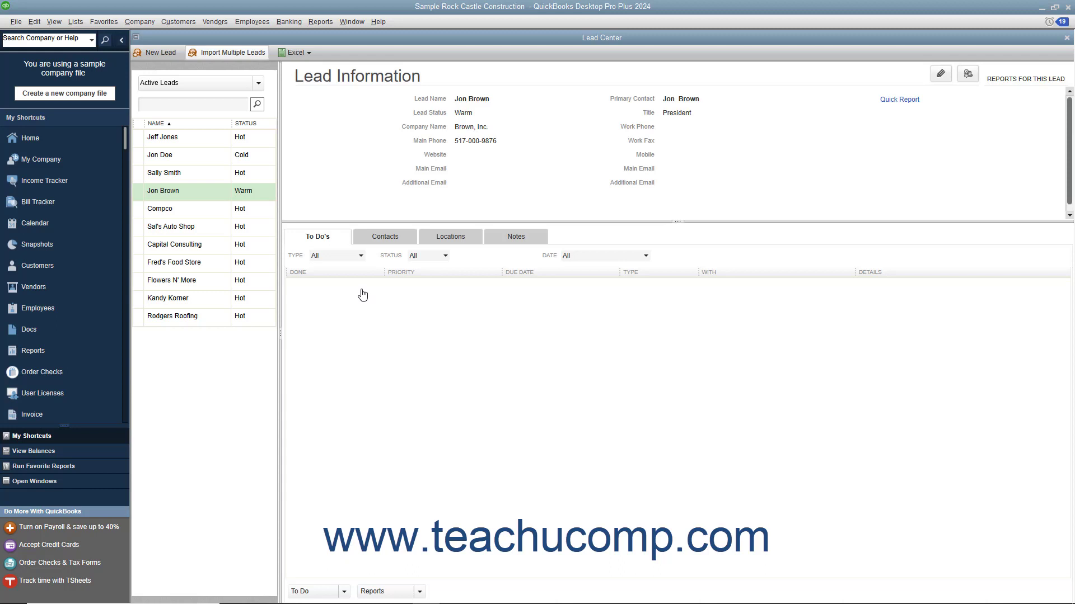
{"action": "left_click", "coordinate": [203, 190]}
{"action": "type", "text": "517-000-9877"}
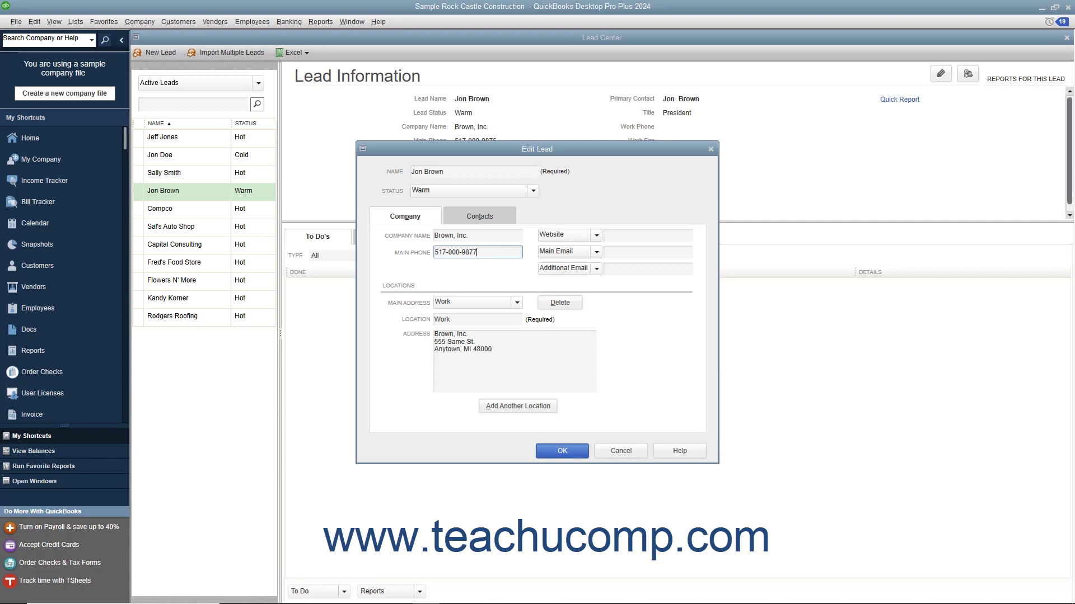
{"action": "left_click", "coordinate": [477, 319]}
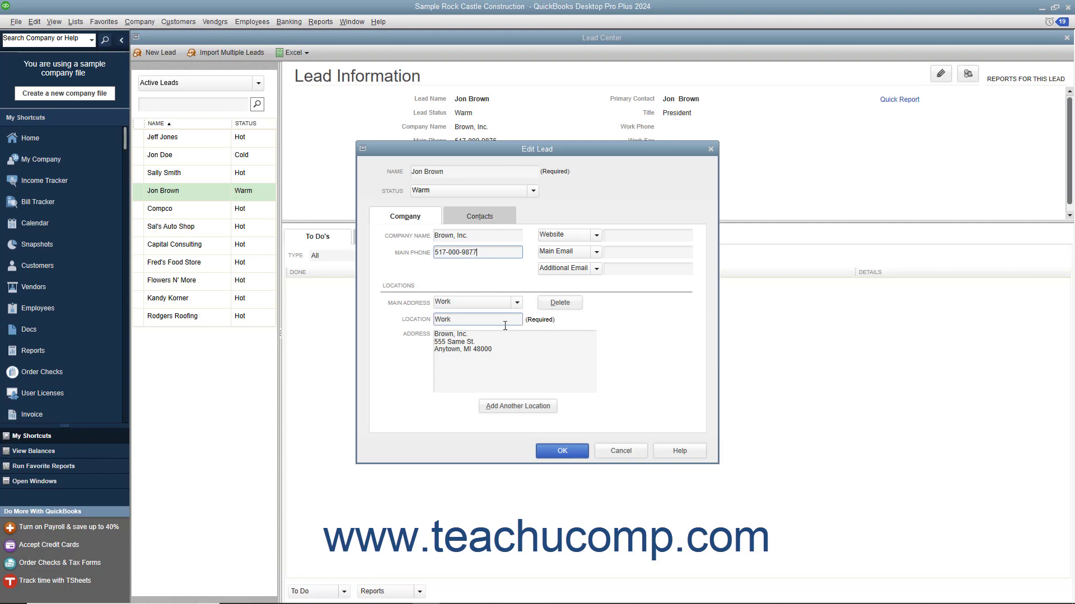
{"action": "left_click", "coordinate": [561, 450]}
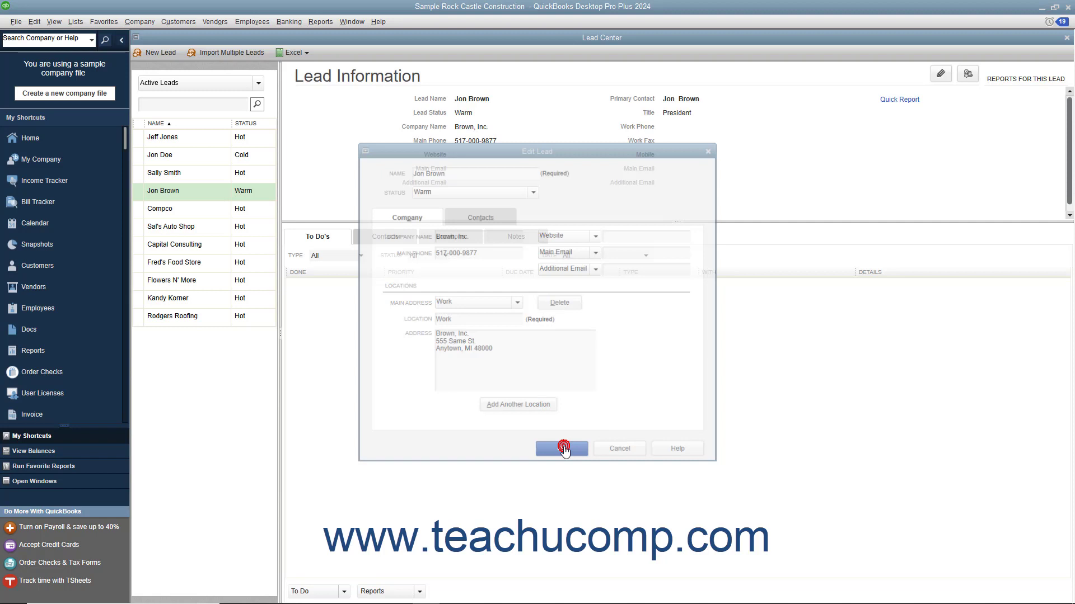
{"action": "left_click", "coordinate": [560, 448]}
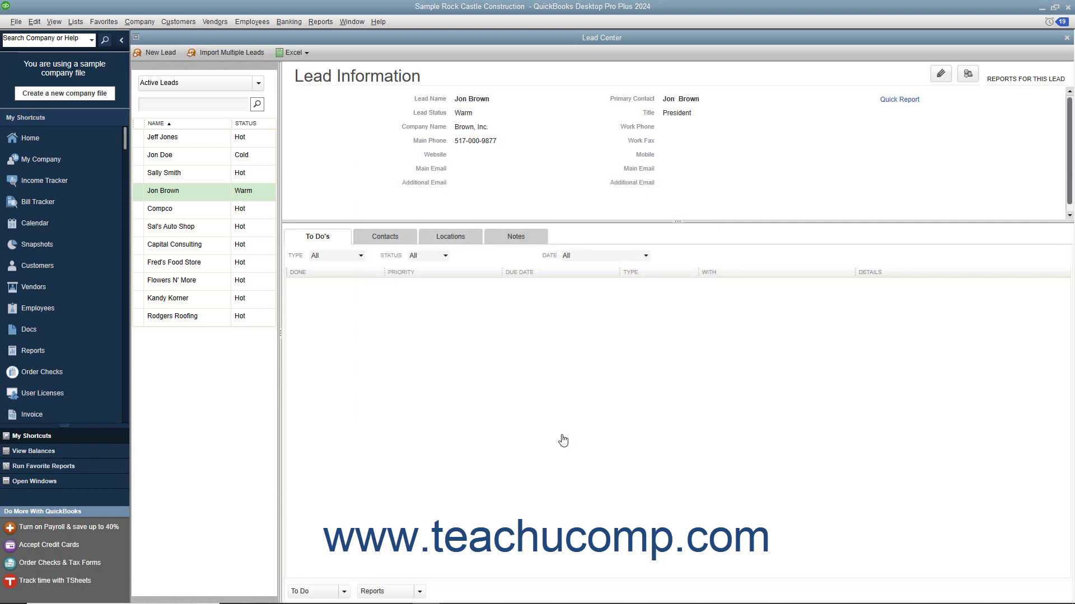
{"action": "mouse_move", "coordinate": [552, 430]}
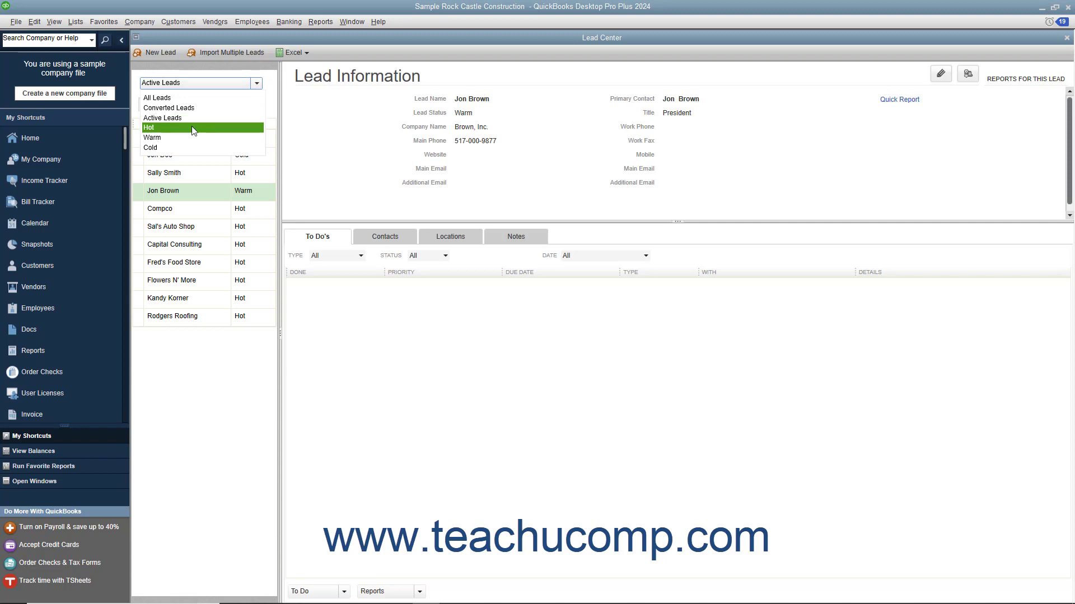
{"action": "left_click", "coordinate": [149, 127]}
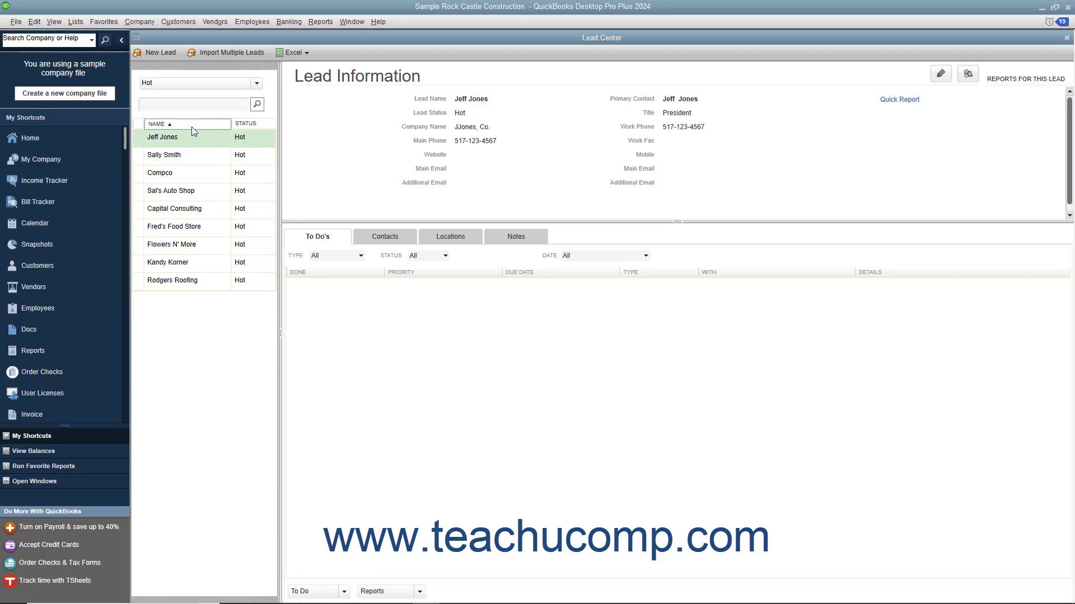
{"action": "left_click", "coordinate": [257, 83]}
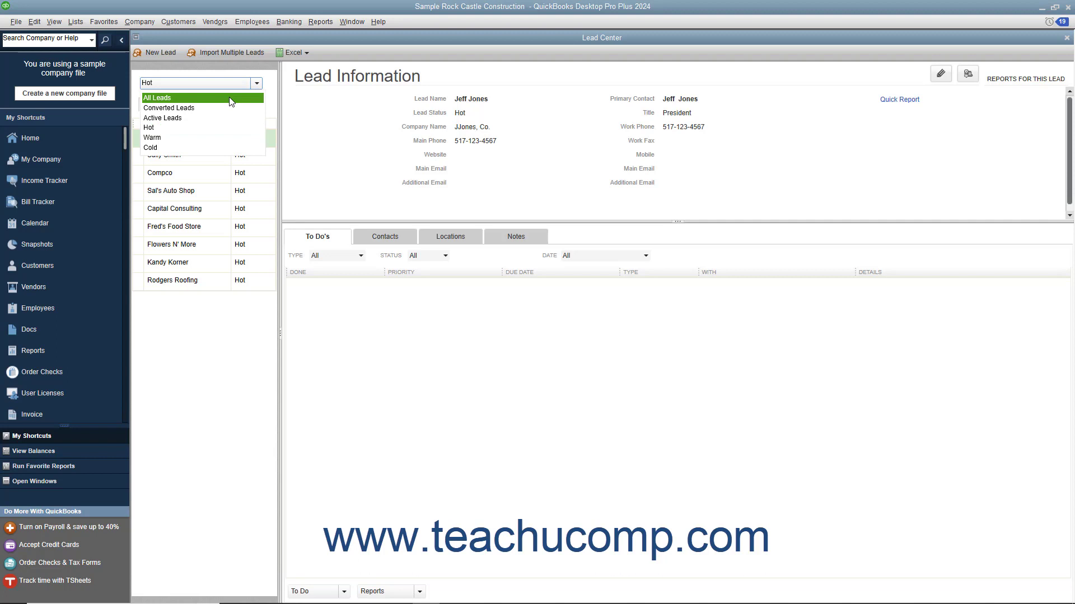
{"action": "left_click", "coordinate": [157, 98]}
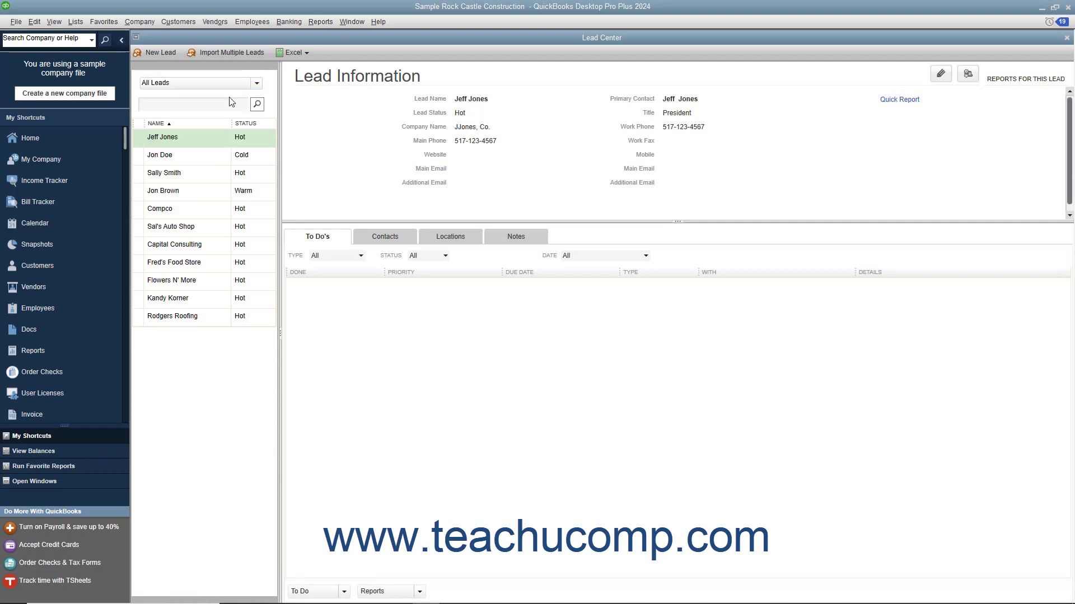
{"action": "mouse_move", "coordinate": [450, 236]}
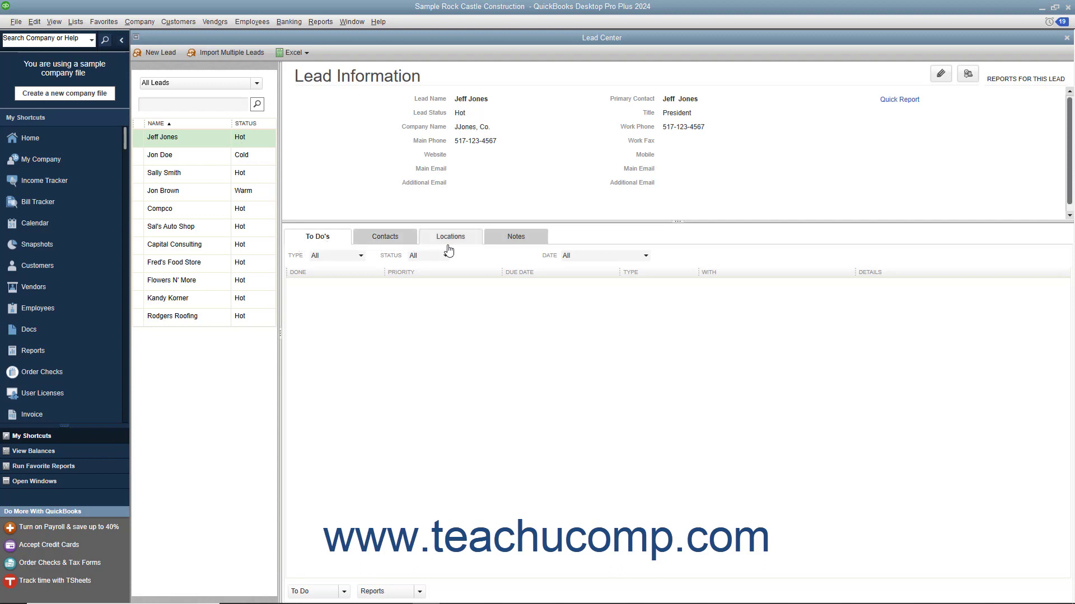
{"action": "mouse_move", "coordinate": [328, 222]}
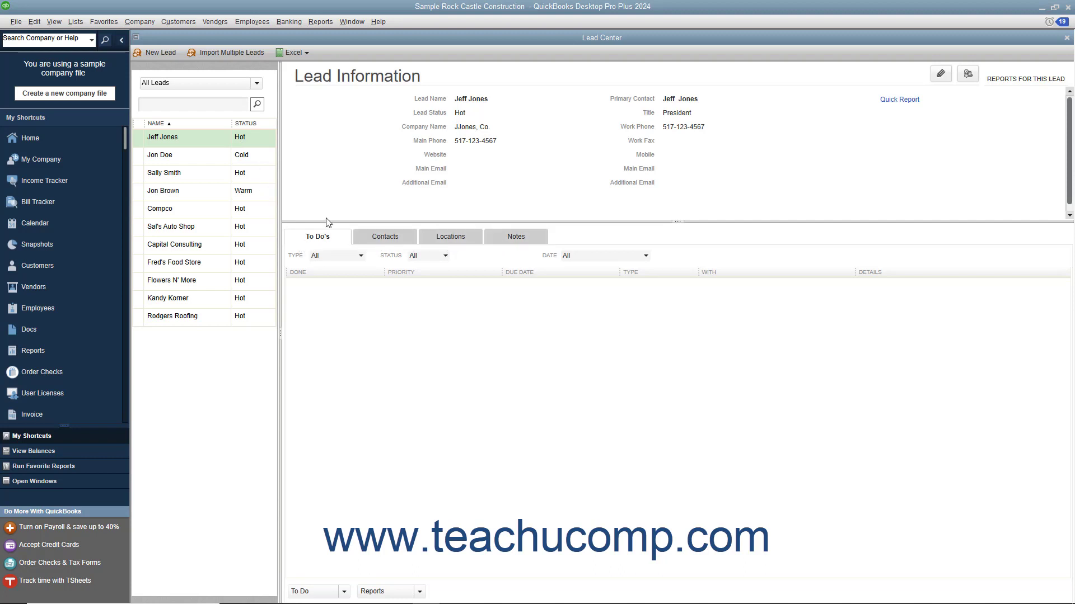
{"action": "left_click", "coordinate": [163, 190]}
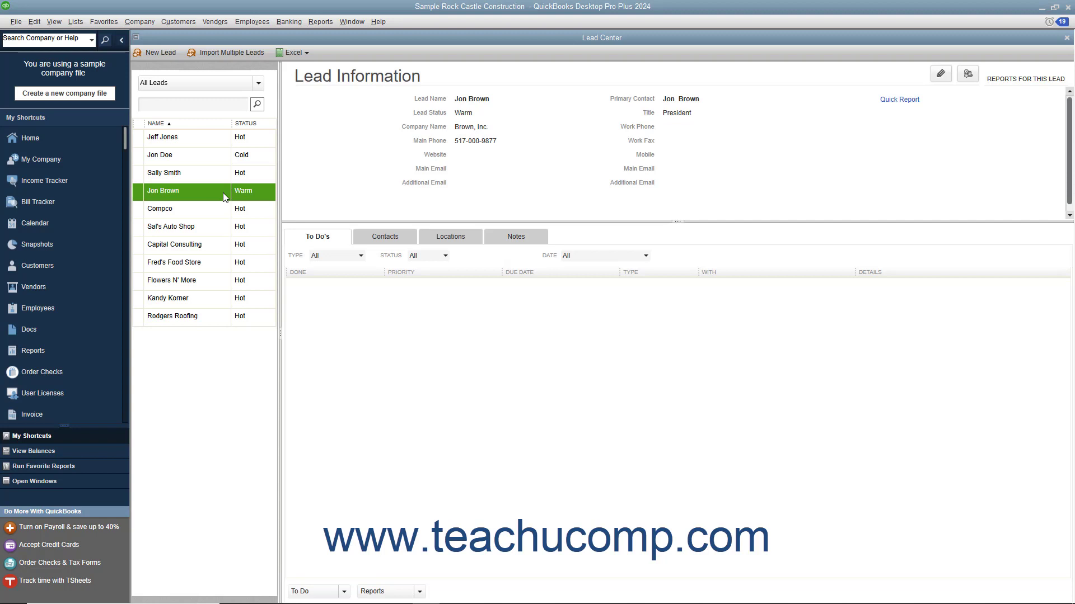
{"action": "mouse_move", "coordinate": [259, 233]}
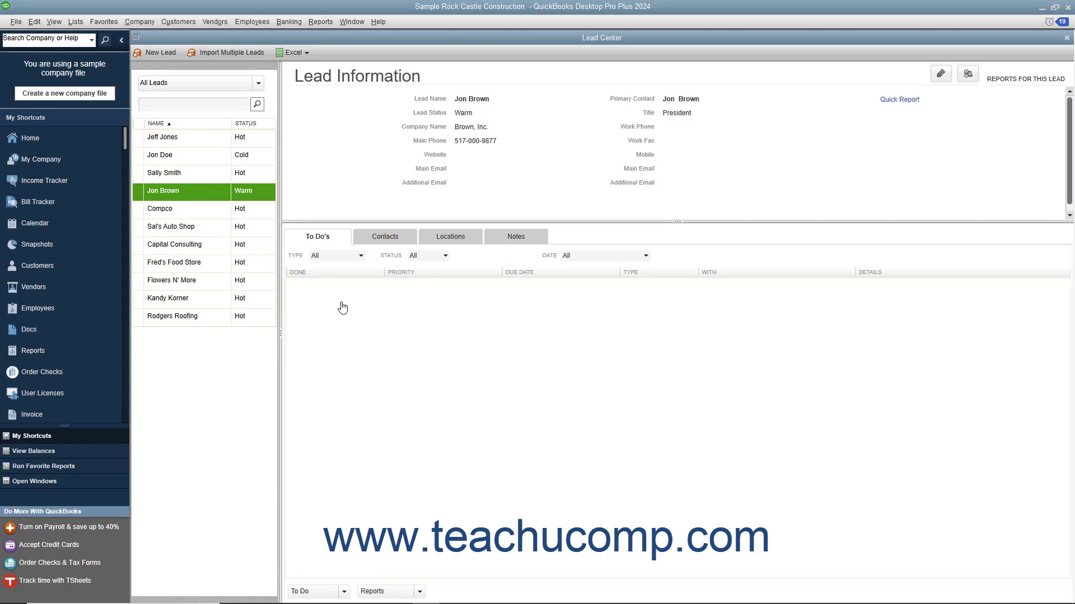
{"action": "right_click", "coordinate": [342, 306]}
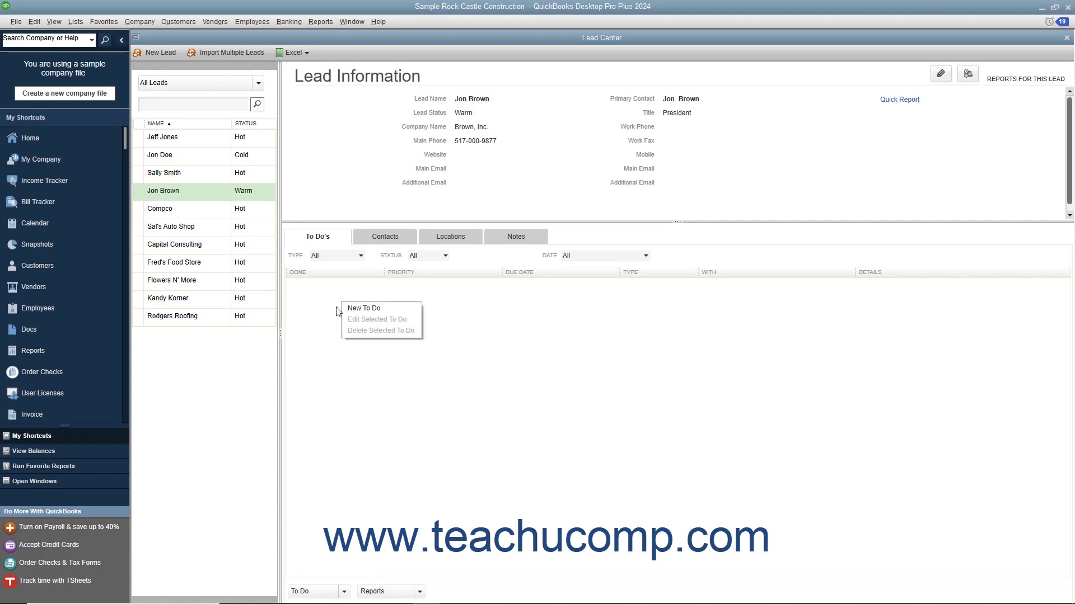
{"action": "mouse_move", "coordinate": [365, 335]}
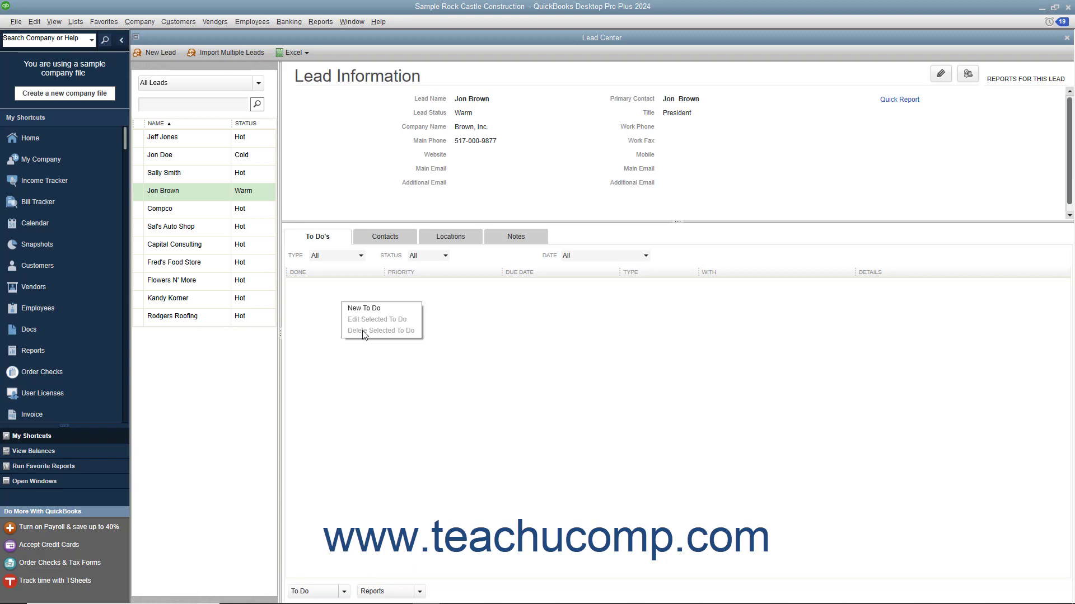
{"action": "mouse_move", "coordinate": [371, 309]}
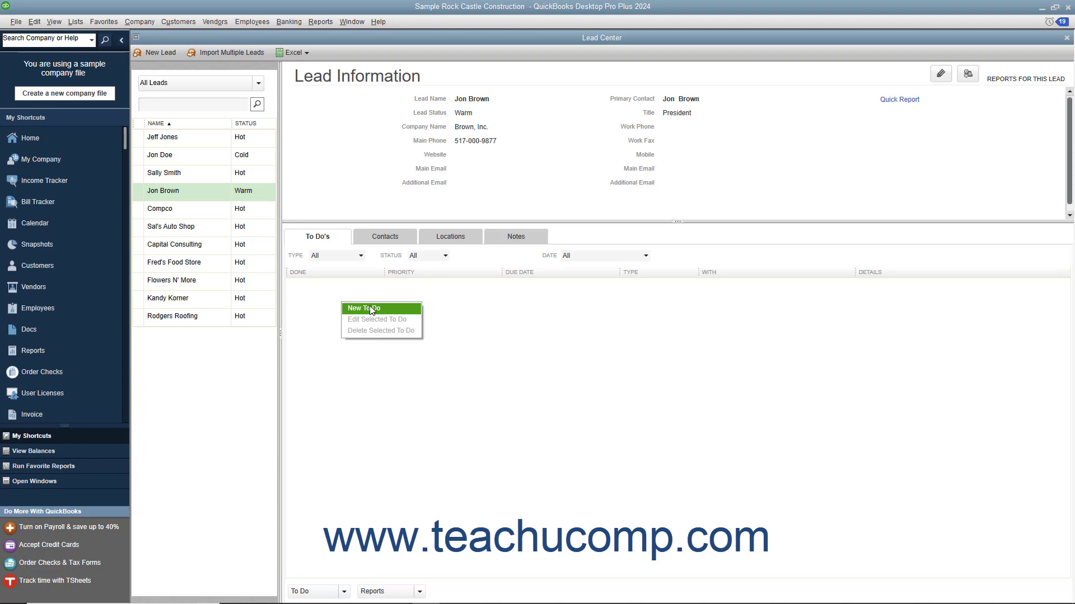
{"action": "left_click", "coordinate": [363, 307]}
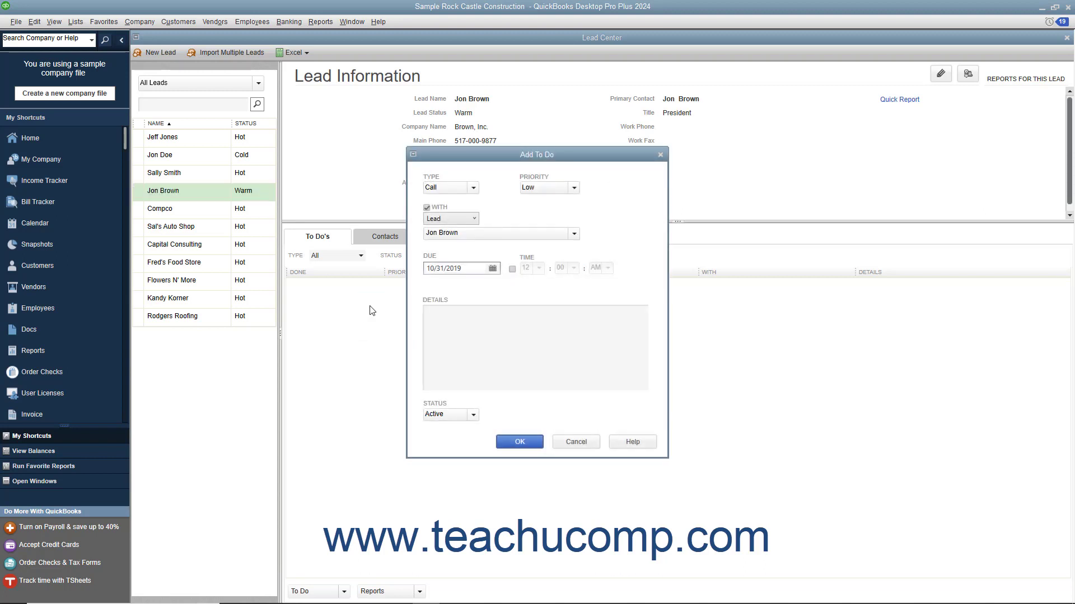
{"action": "left_click", "coordinate": [525, 187]}
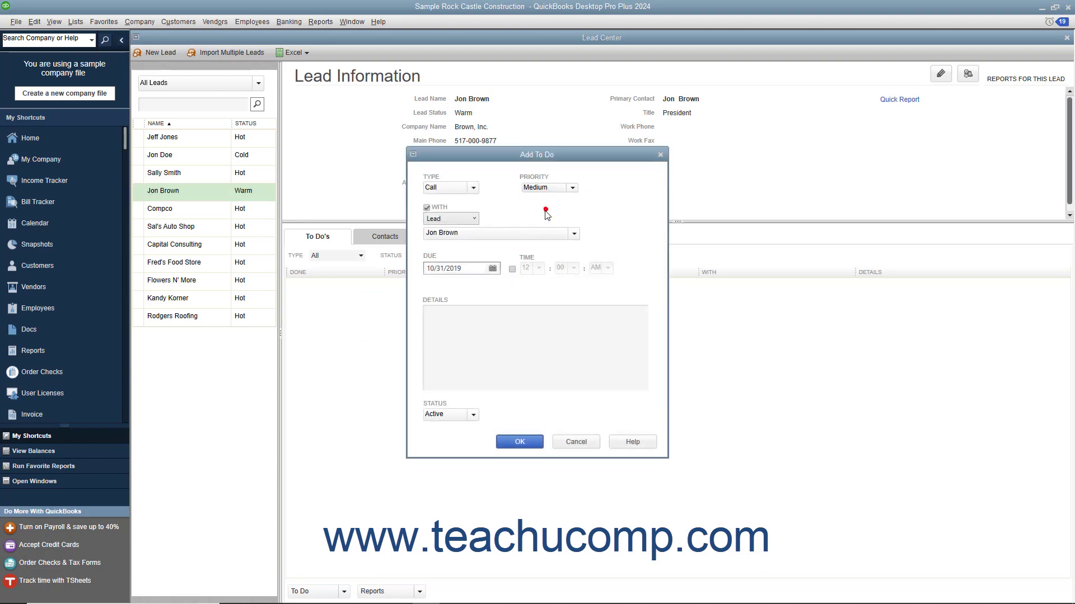
- Set the due time to 04:00 PM and begin entering the call details about the quote
{"action": "left_click", "coordinate": [539, 268]}
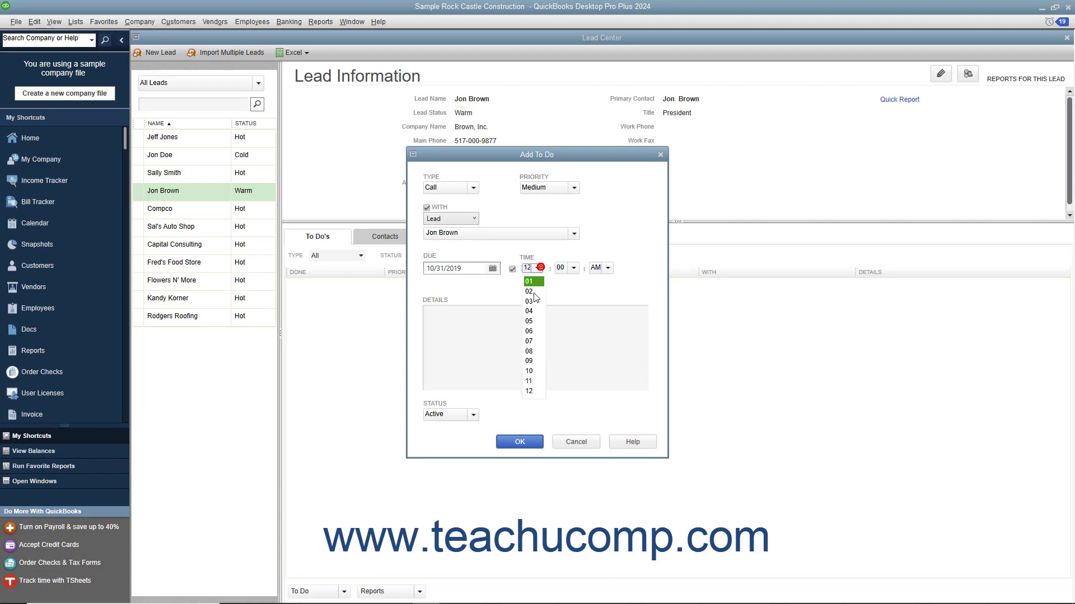
{"action": "left_click", "coordinate": [606, 267]}
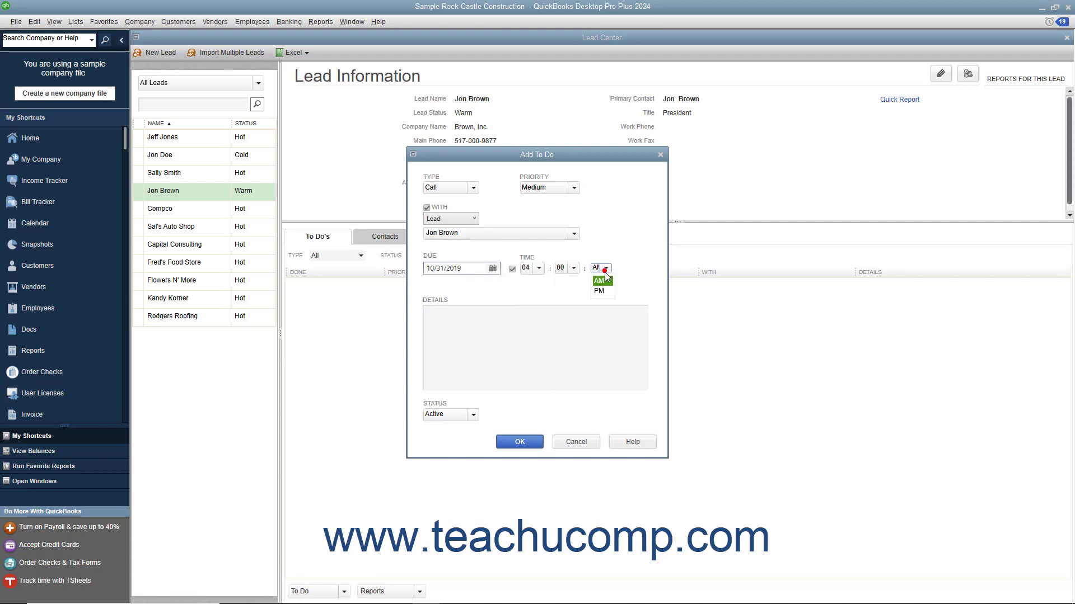
{"action": "left_click", "coordinate": [599, 291]}
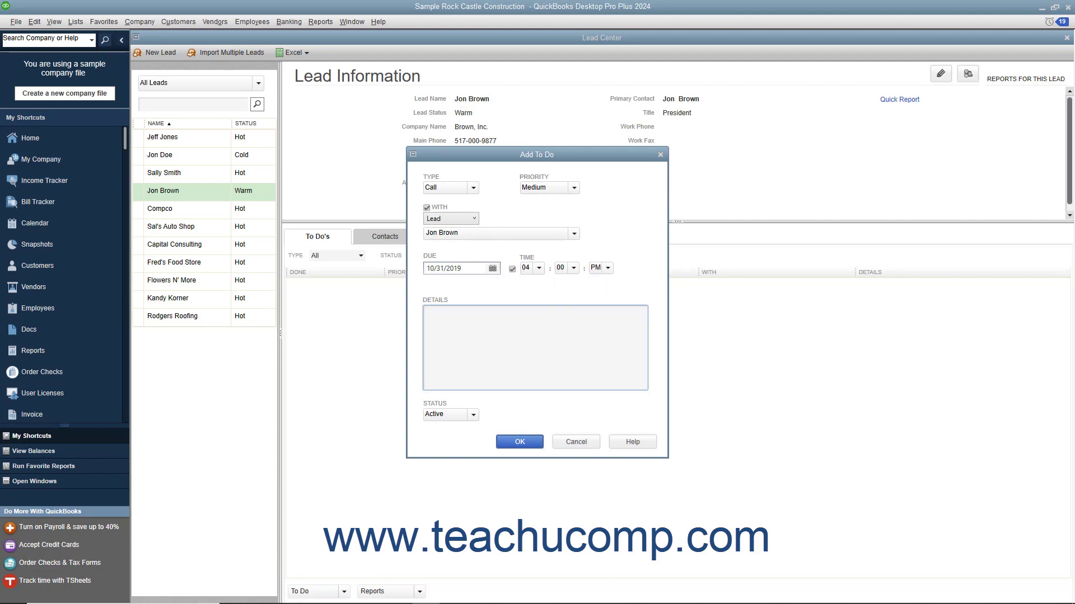
{"action": "left_click", "coordinate": [518, 441]}
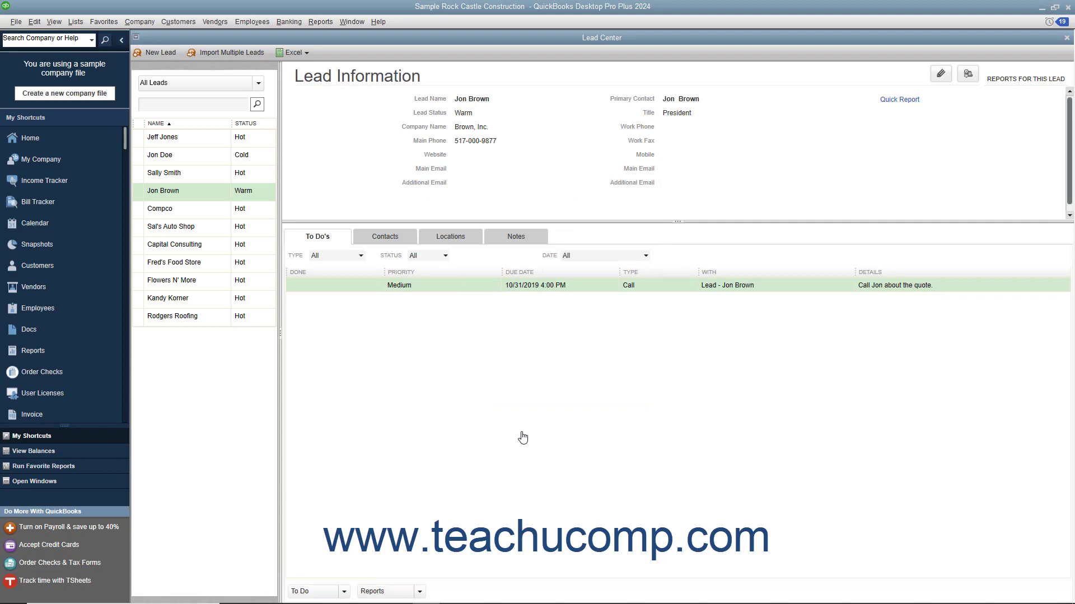
{"action": "mouse_move", "coordinate": [199, 200]}
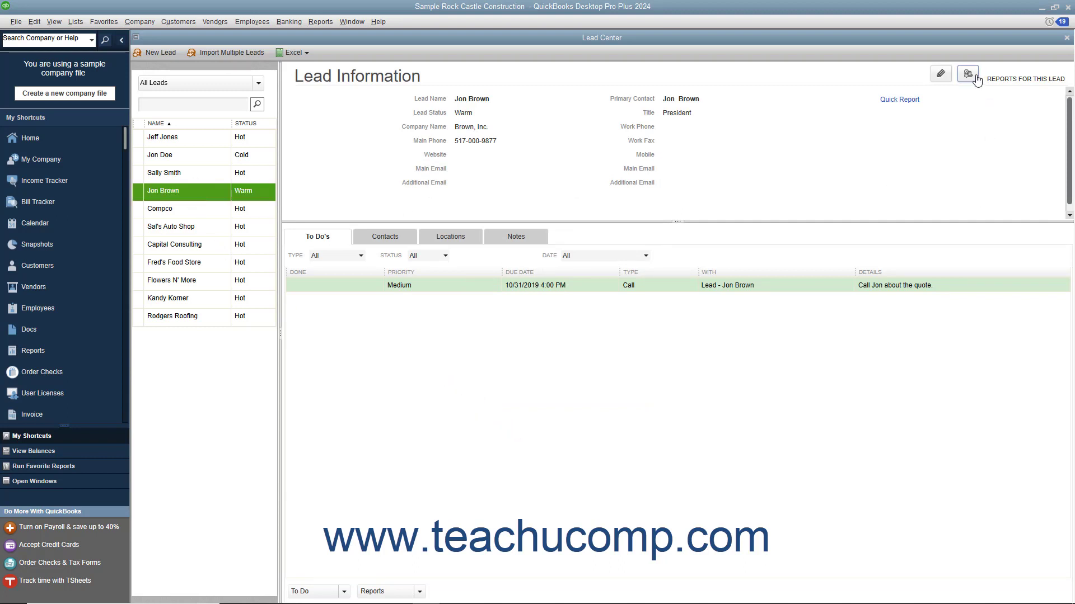
{"action": "mouse_move", "coordinate": [967, 73]}
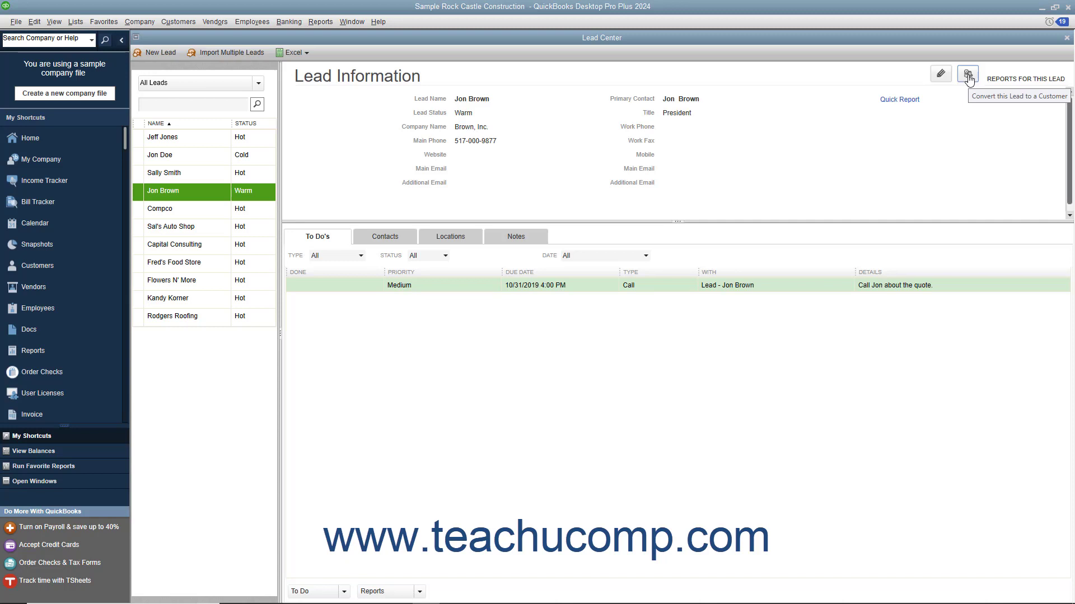
{"action": "left_click", "coordinate": [967, 74]}
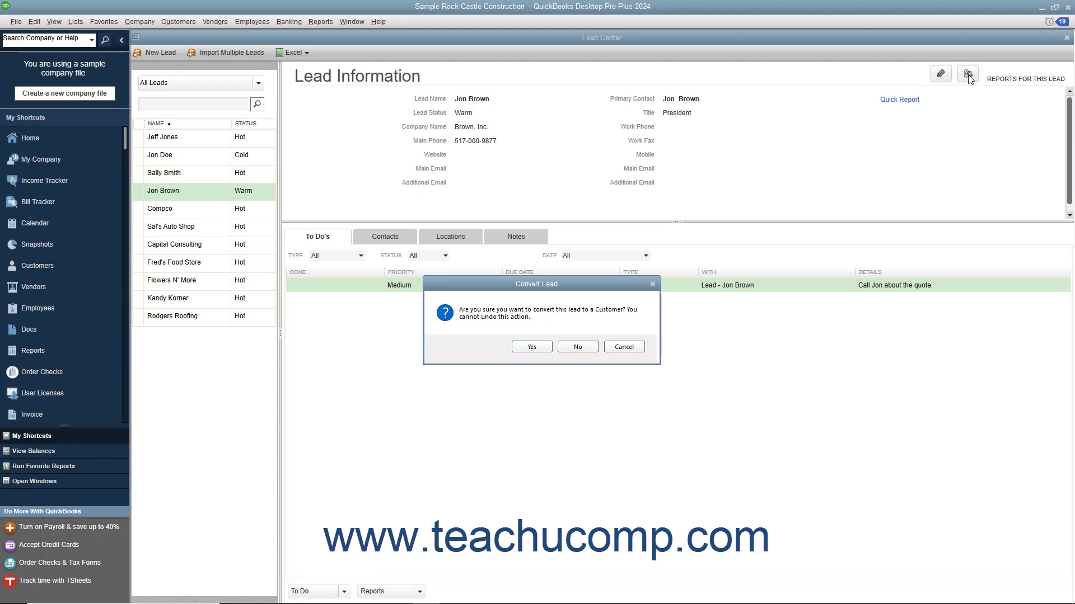
{"action": "mouse_move", "coordinate": [855, 160]}
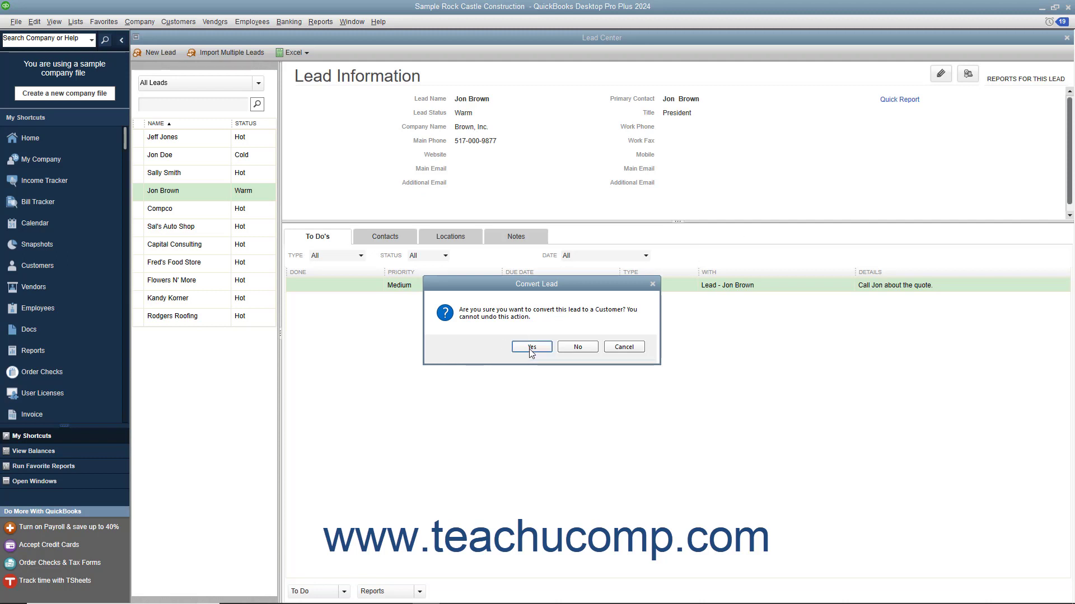
{"action": "left_click", "coordinate": [531, 346]}
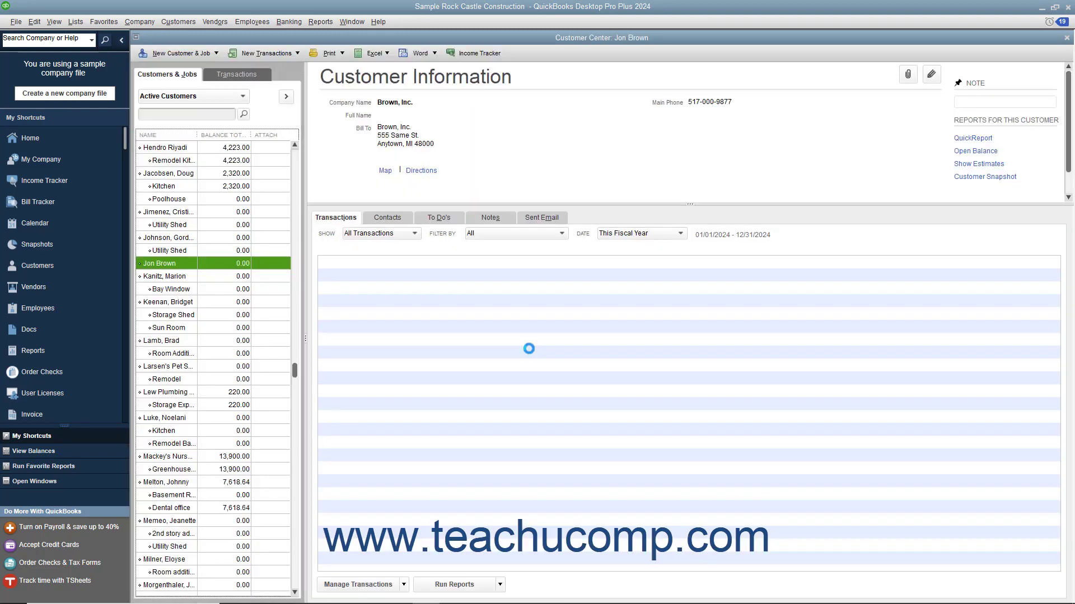